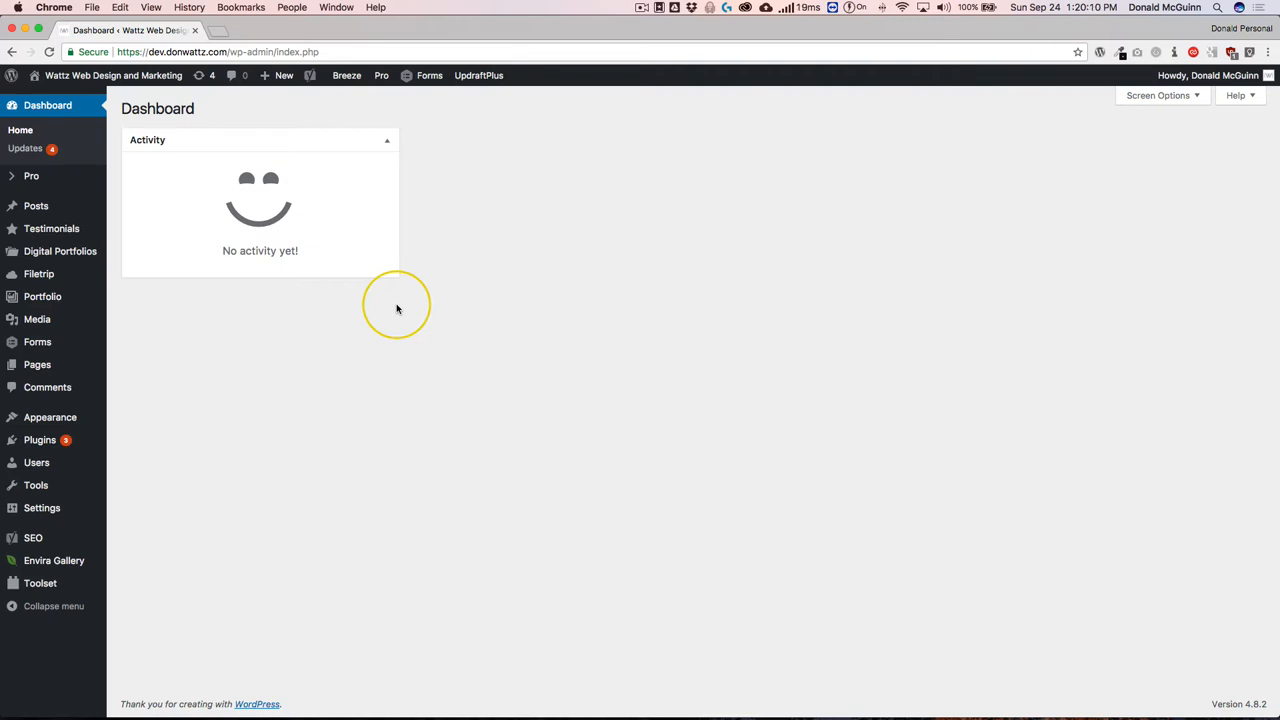
pyautogui.moveTo(376, 323)
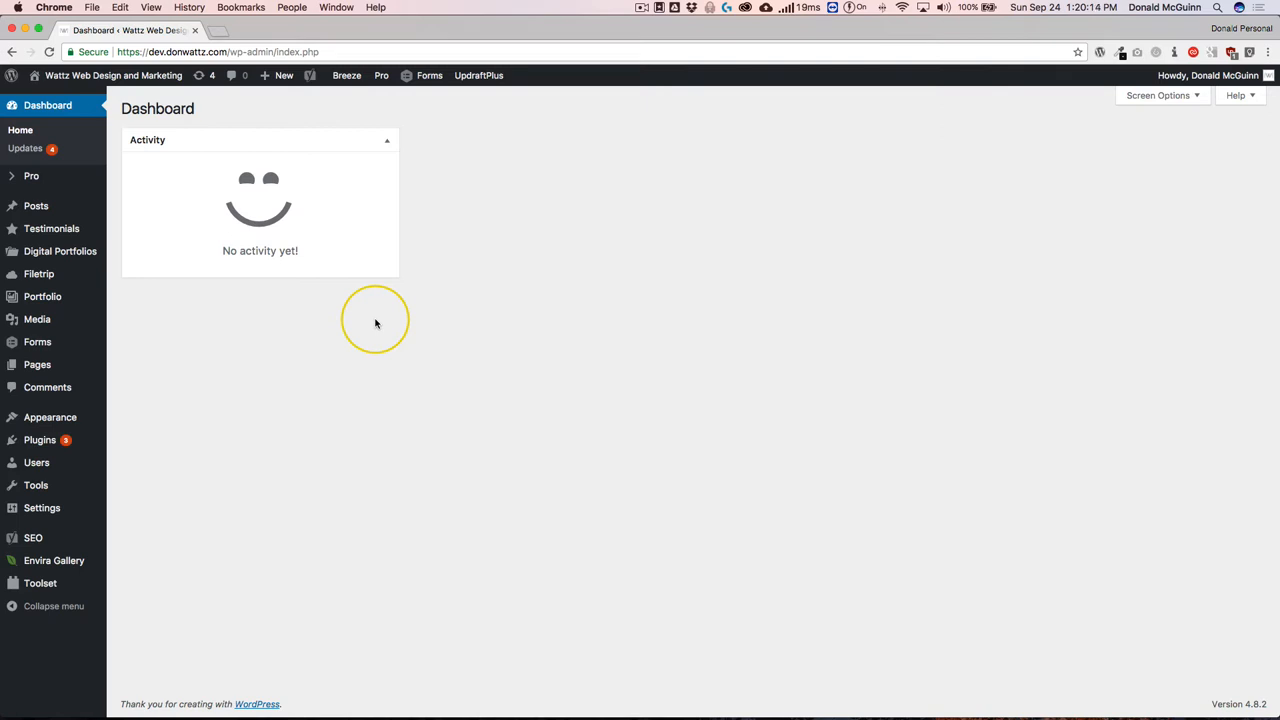
pyautogui.moveTo(265, 305)
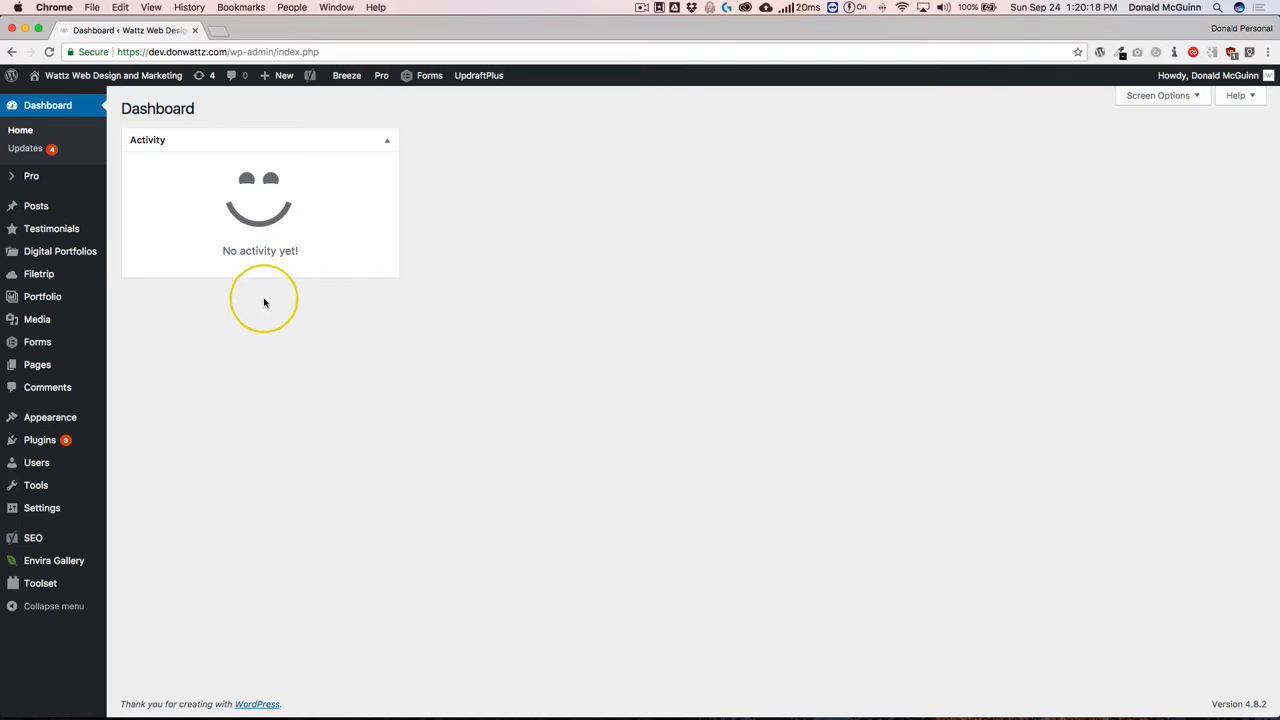
pyautogui.moveTo(197, 273)
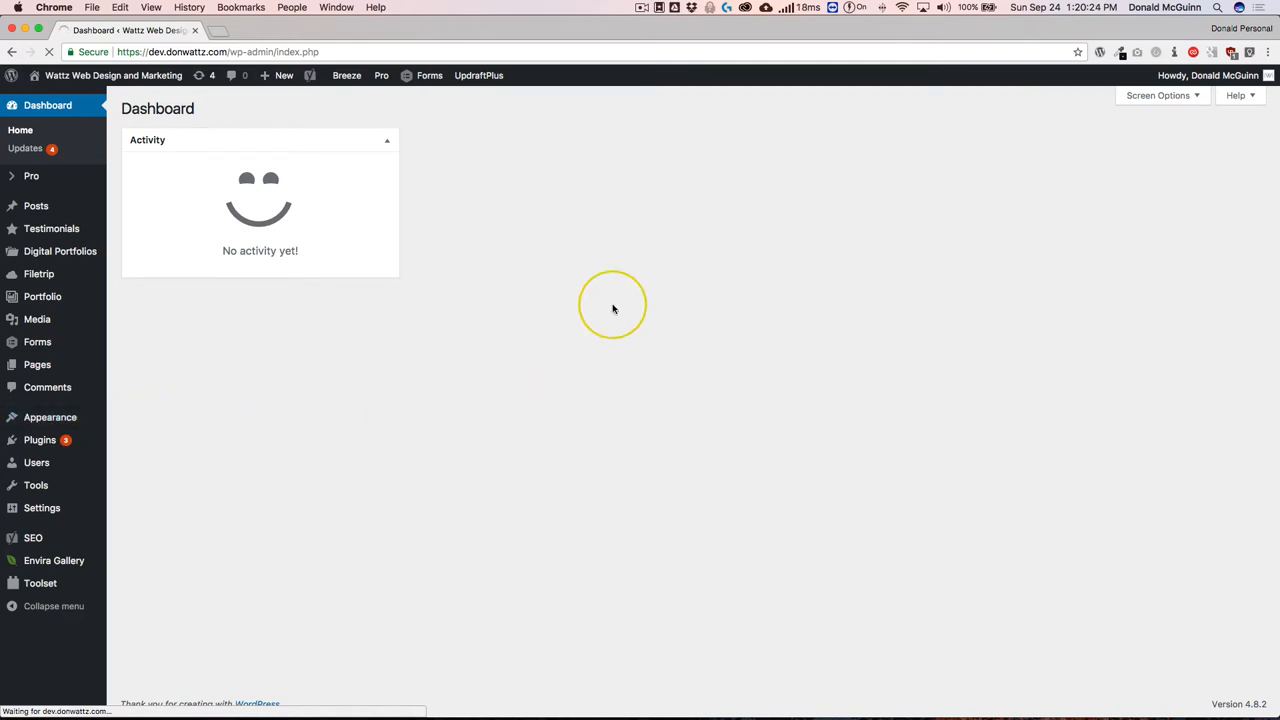
# Step: On the Updates page, tick Pro (1.1.1, 1.2.0-RC1 available) and start Update Themes
pyautogui.click(50, 369)
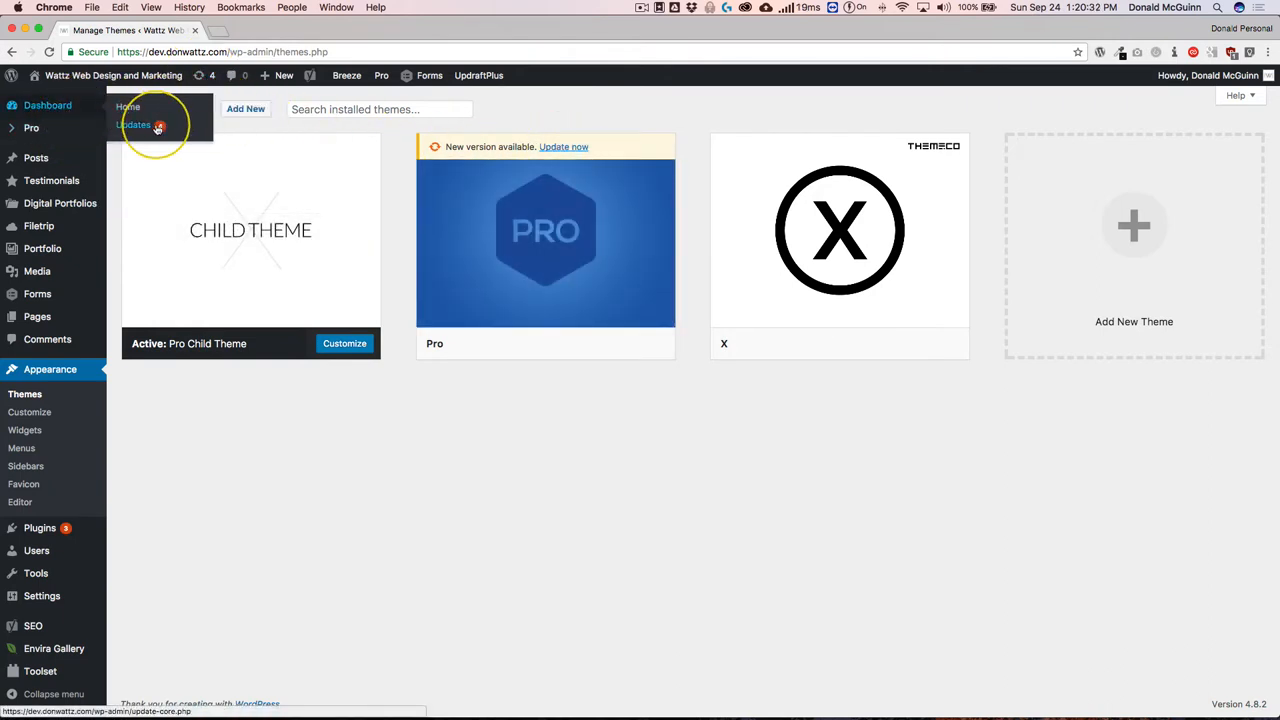
pyautogui.click(137, 124)
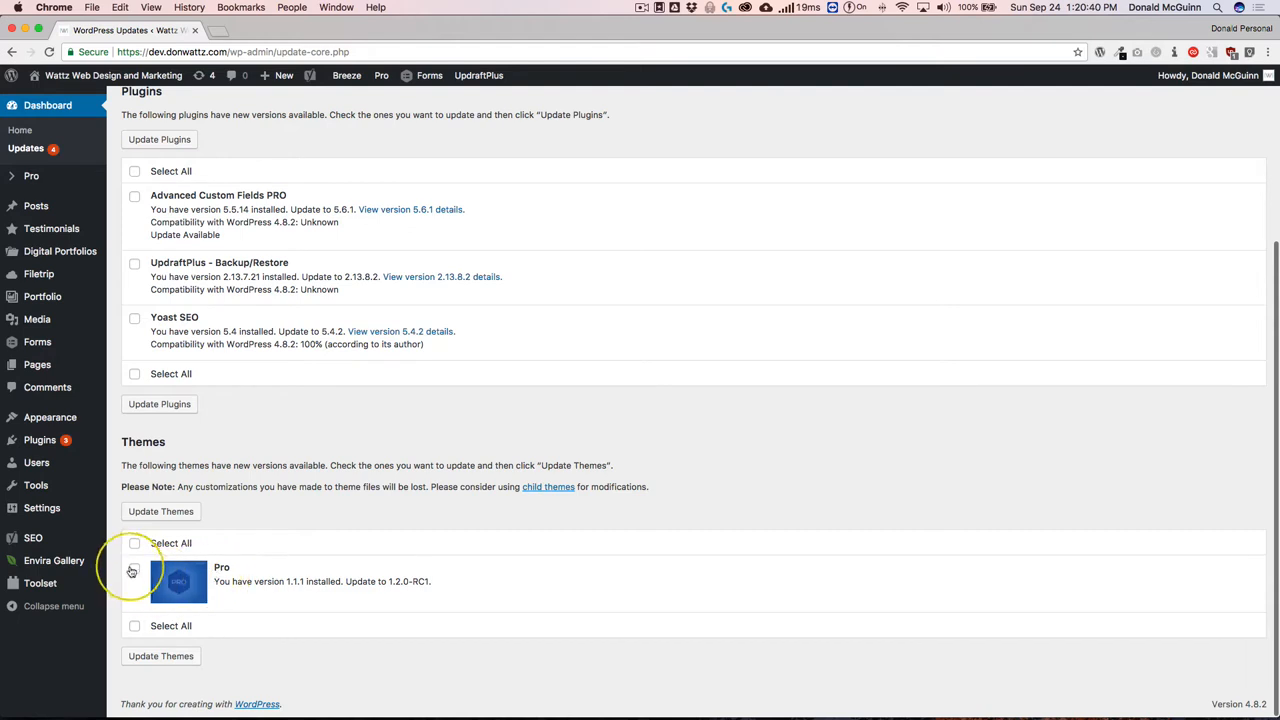
pyautogui.click(135, 543)
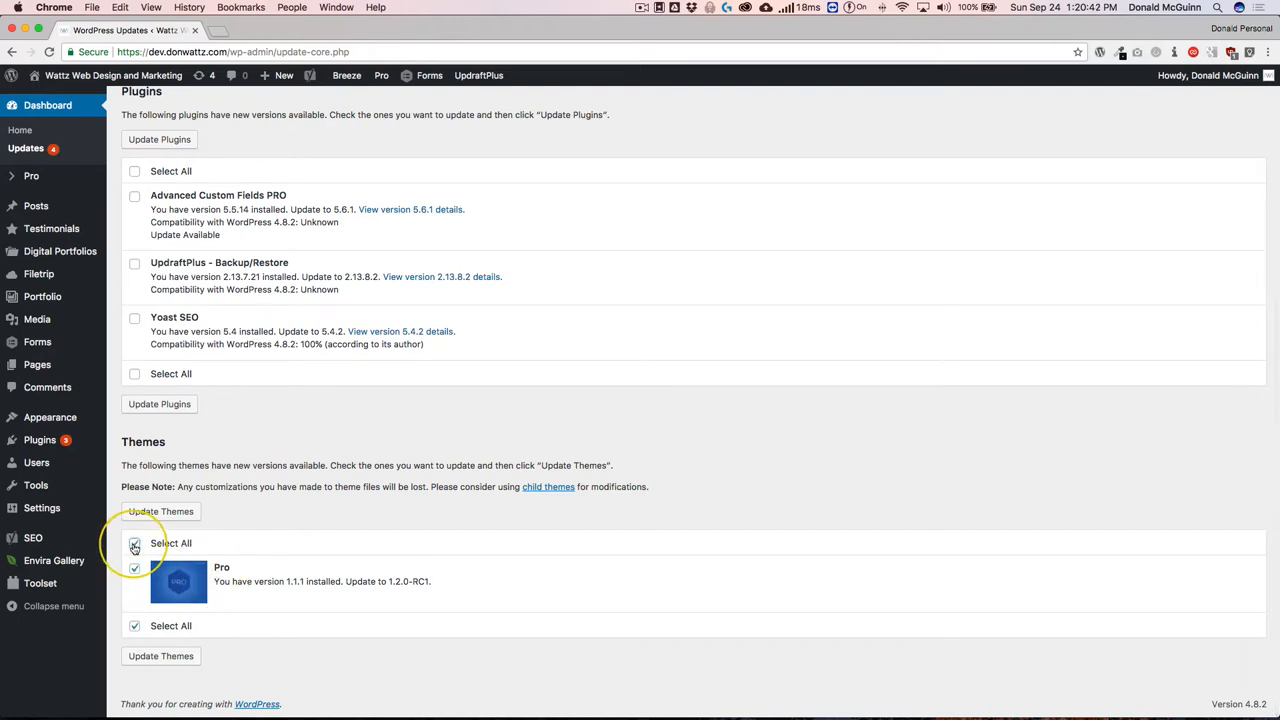
pyautogui.click(160, 511)
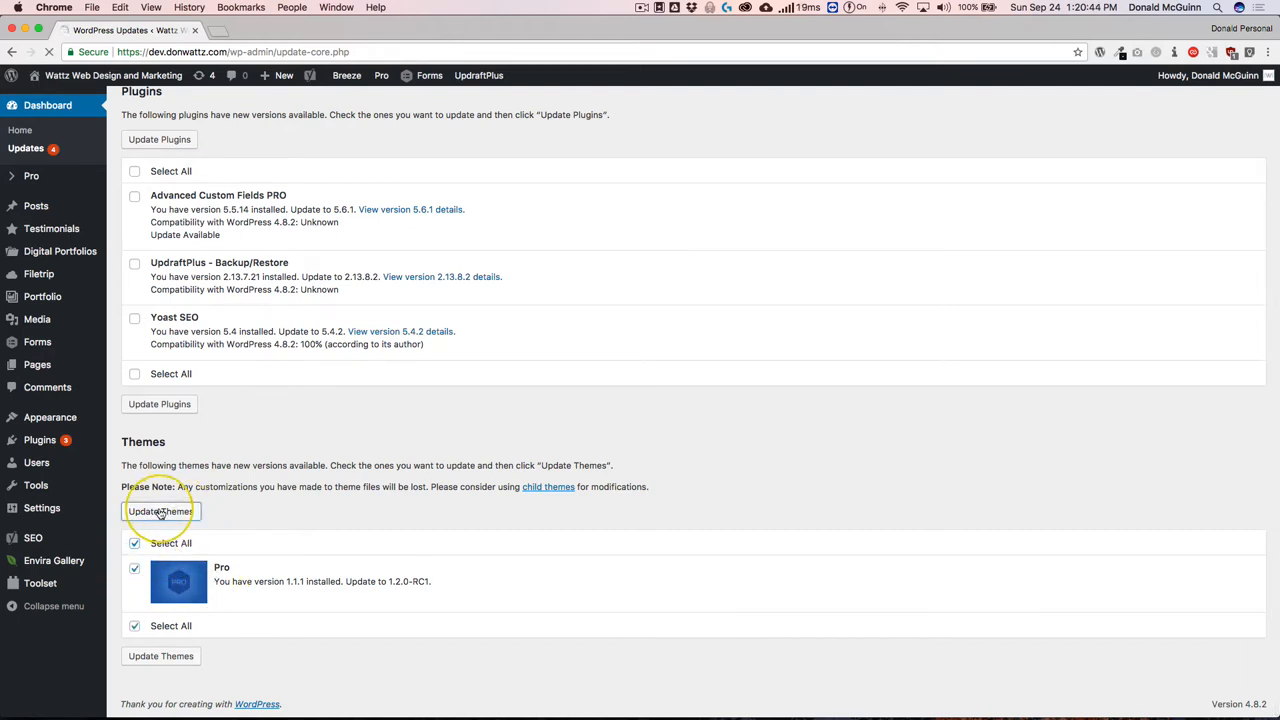
# Step: Finish the Pro theme update until 'Pro updated successfully' and all updates complete appear
pyautogui.click(160, 511)
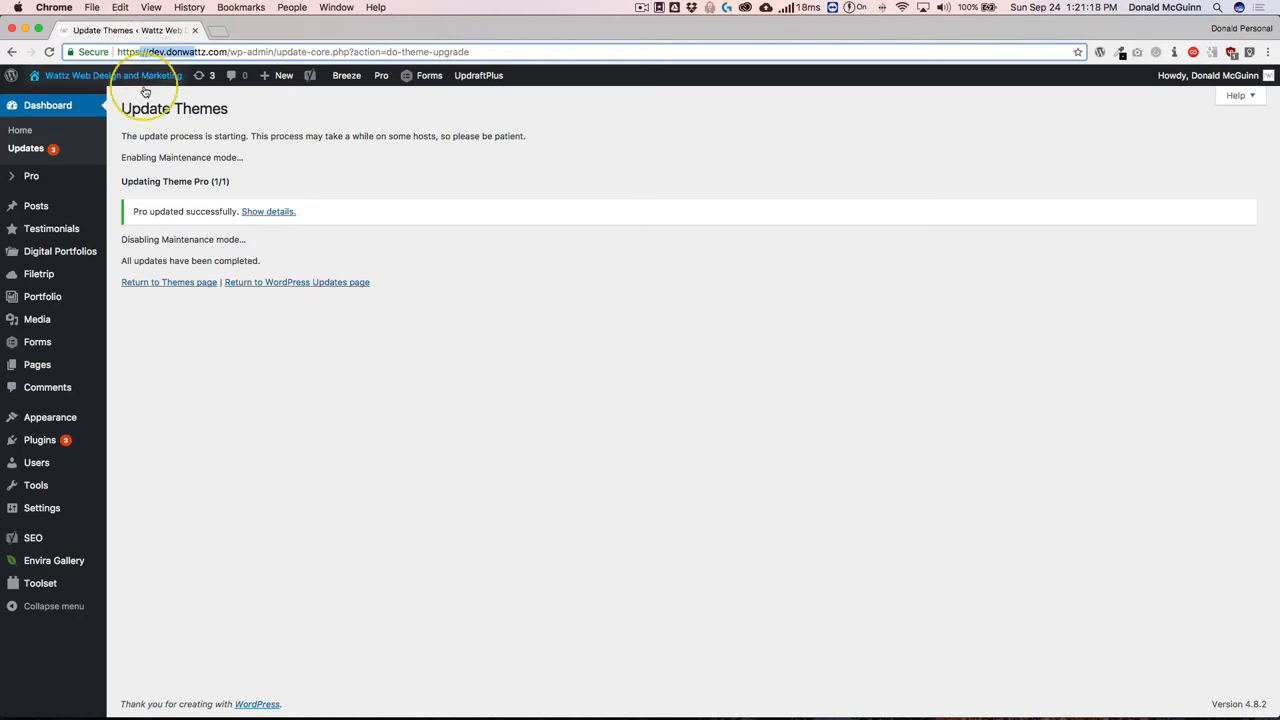
pyautogui.moveTo(397, 380)
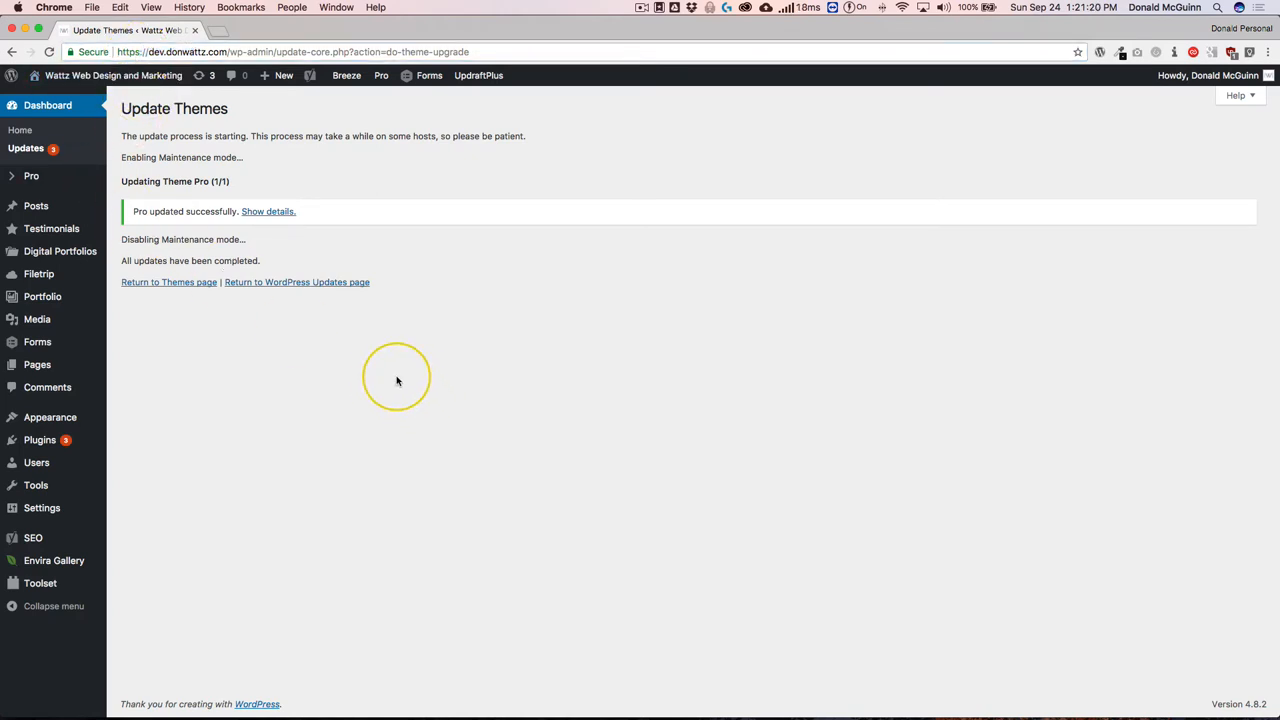
pyautogui.moveTo(105, 75)
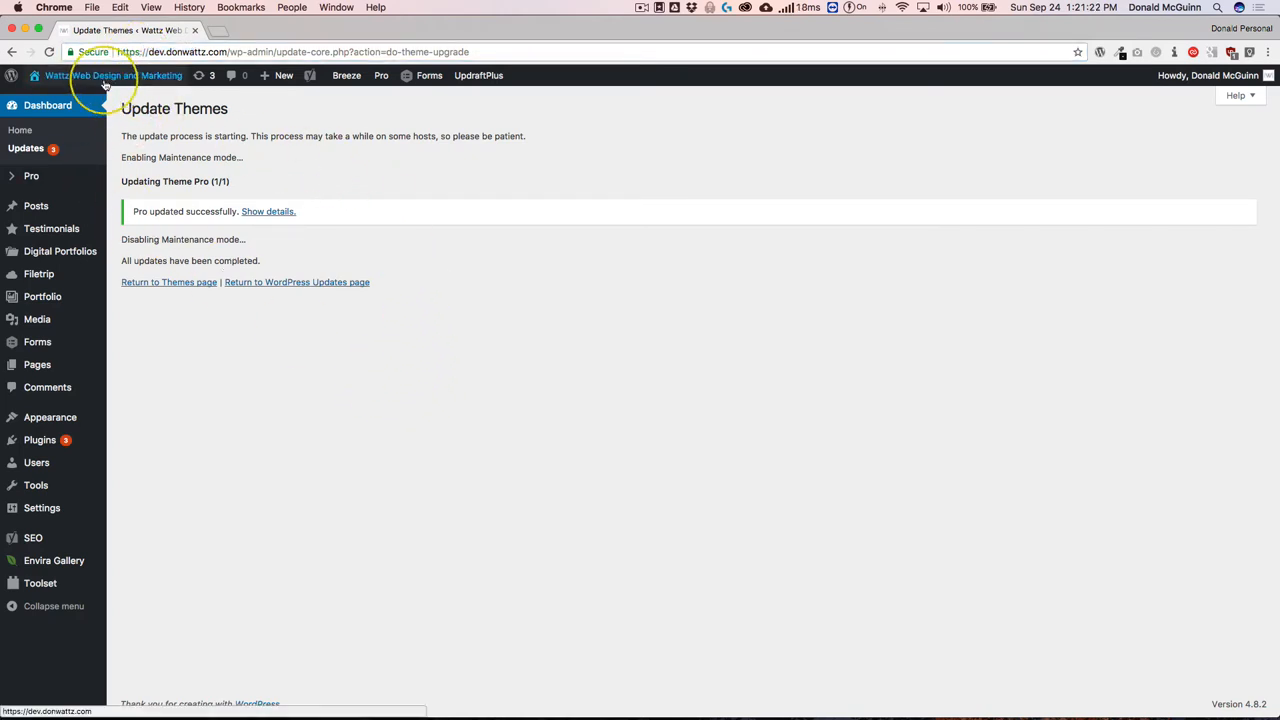
pyautogui.moveTo(578, 335)
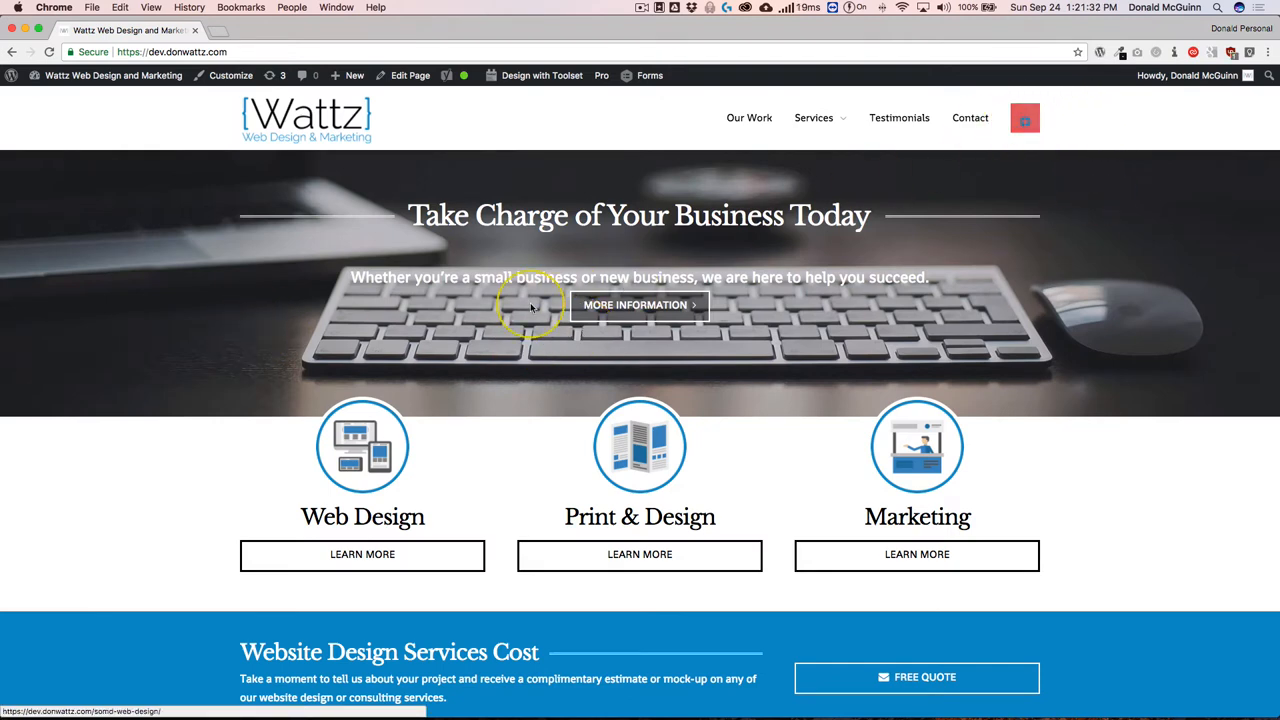
# Step: Visit the live site's Our Work page and the Services > Website Design page
pyautogui.scroll(-3)
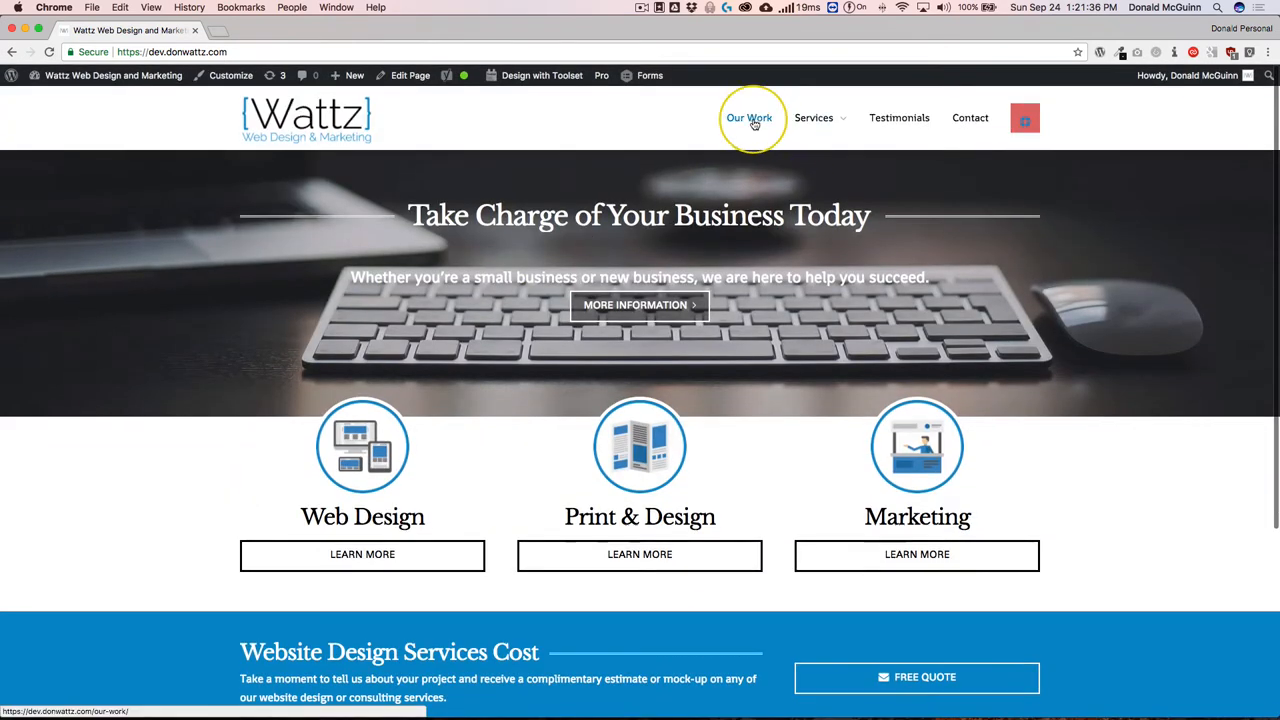
pyautogui.click(749, 117)
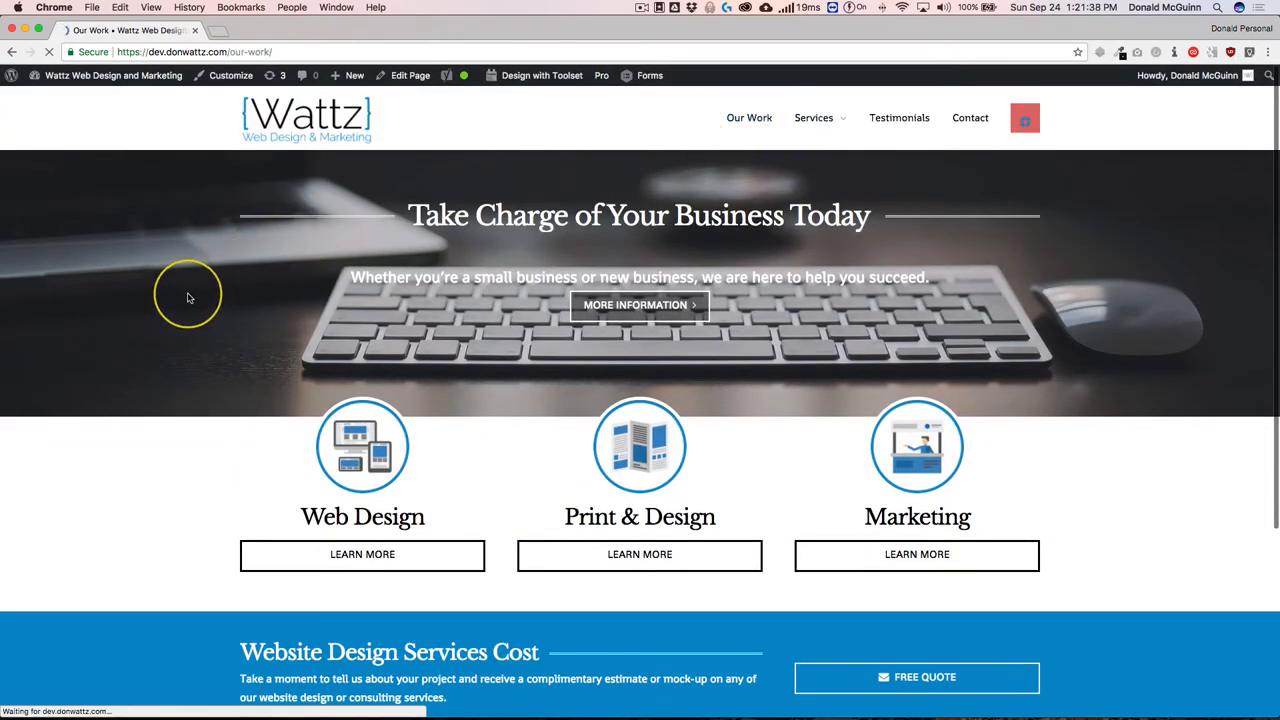
pyautogui.click(749, 117)
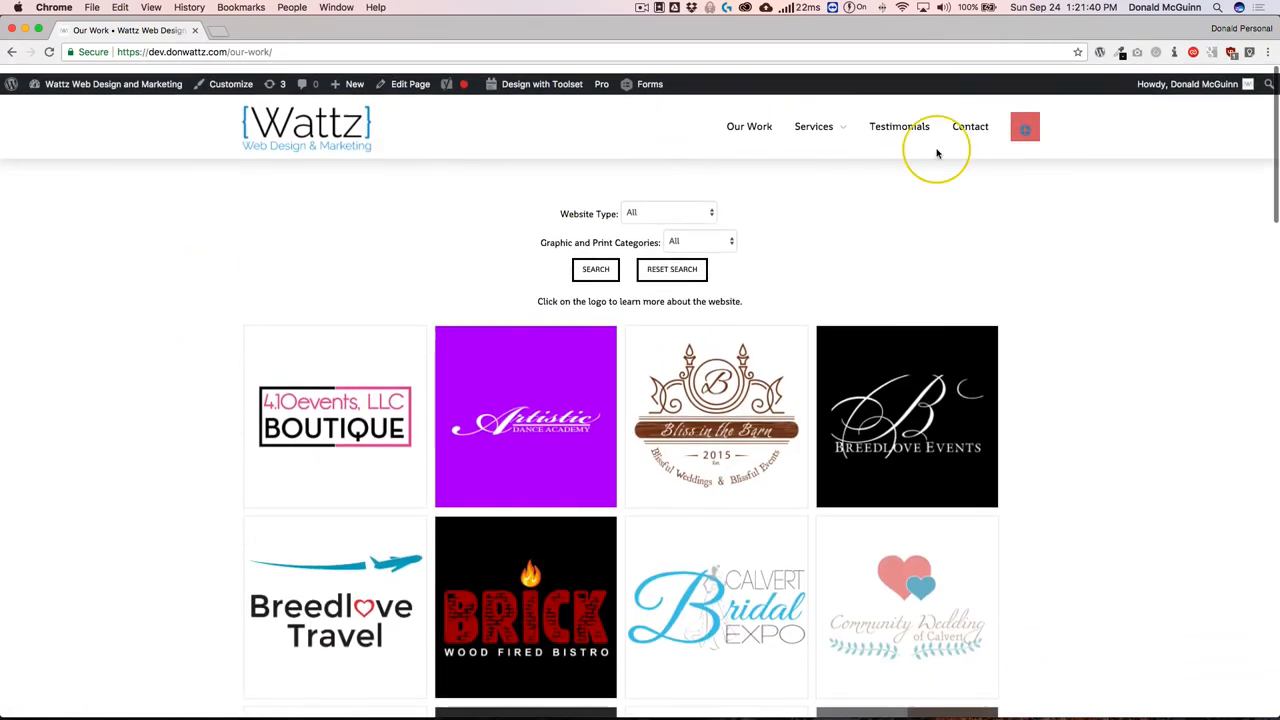
pyautogui.click(814, 126)
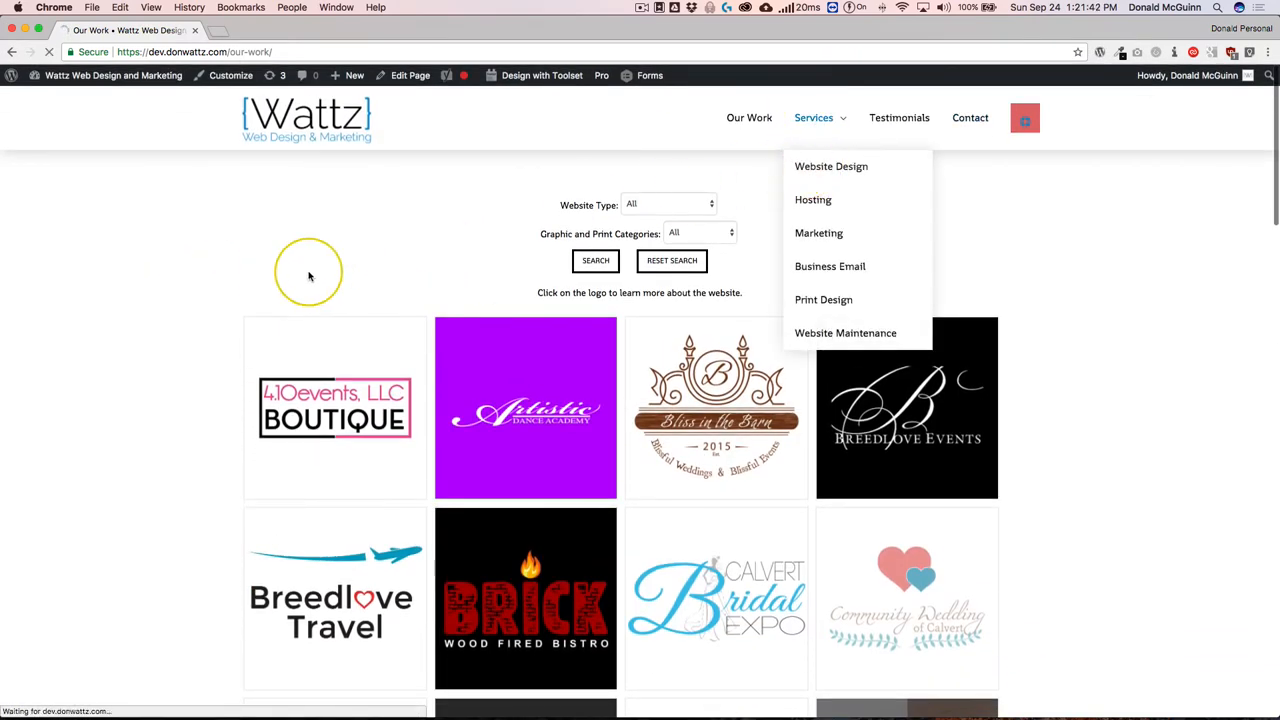
pyautogui.click(831, 166)
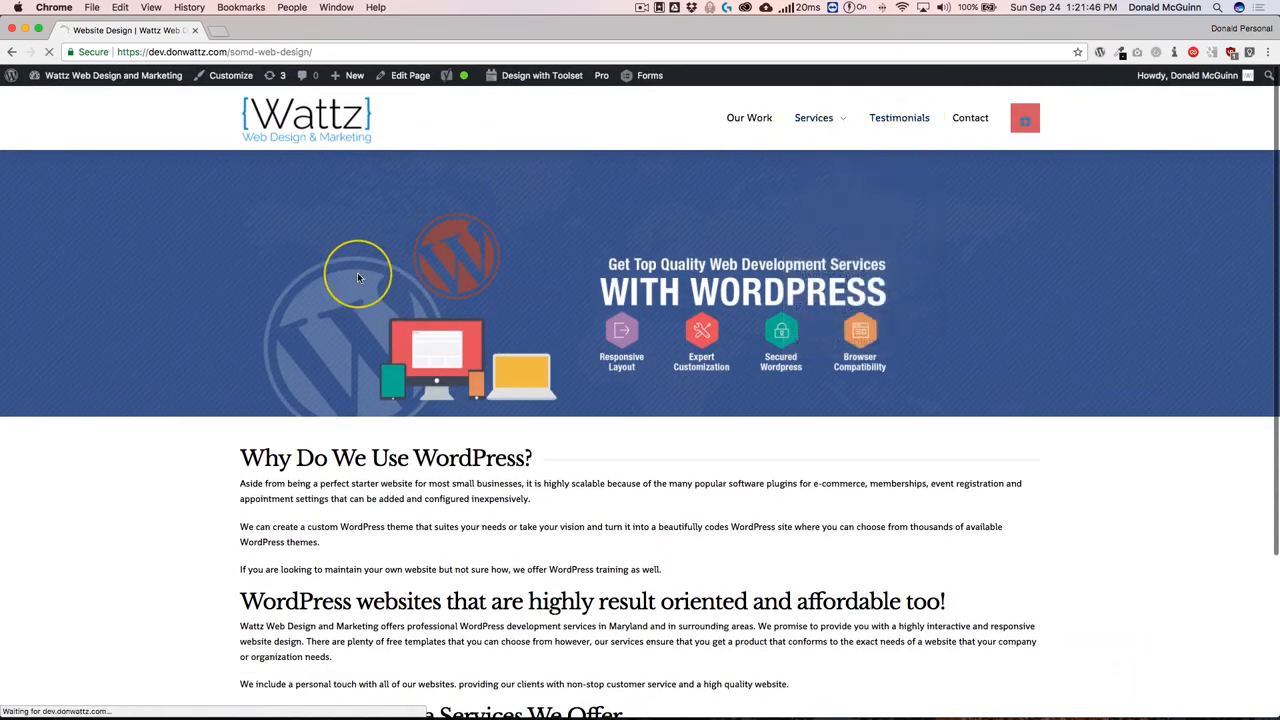
# Step: Visit the Testimonials and Contact pages, then return to the homepage via the logo
pyautogui.click(898, 117)
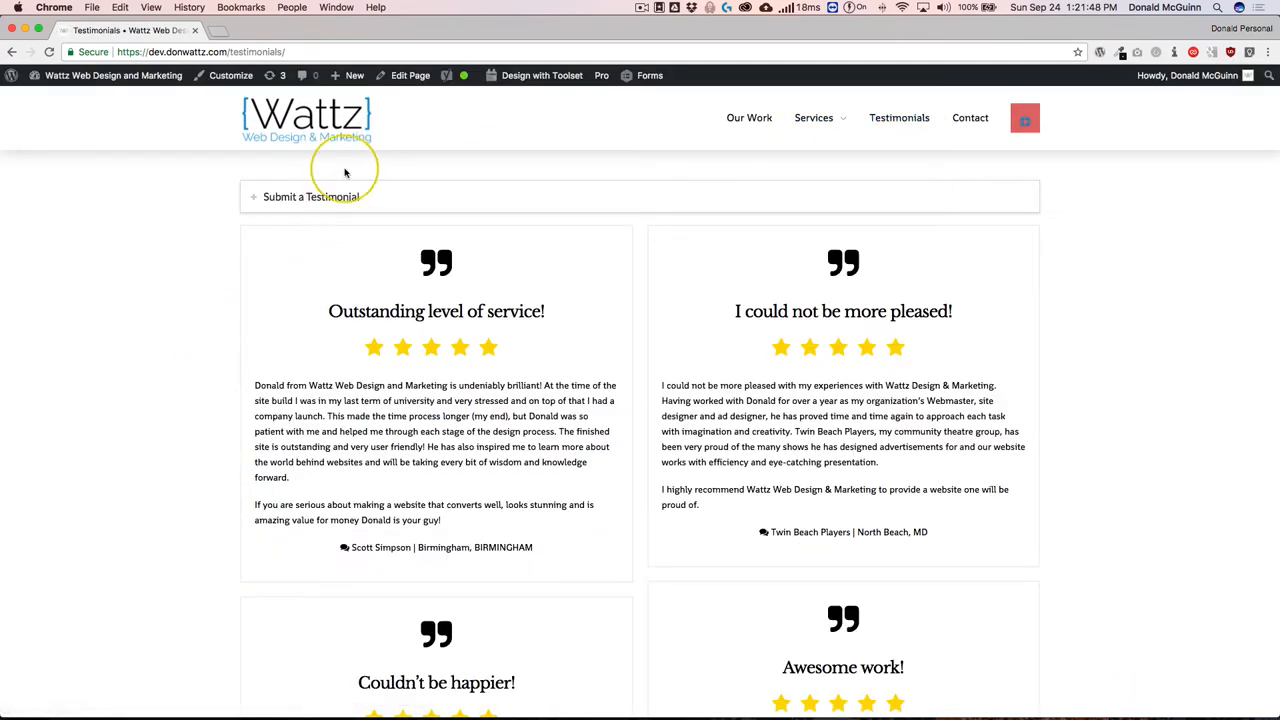
pyautogui.scroll(-3)
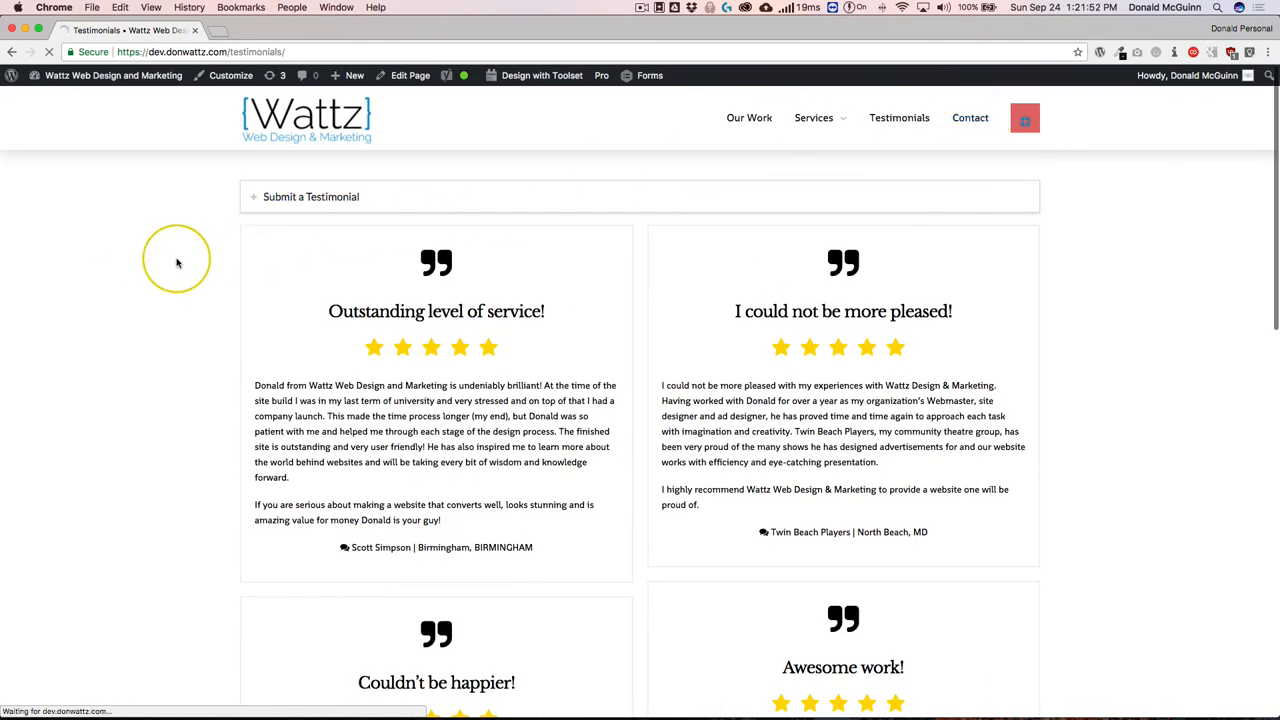
pyautogui.click(969, 117)
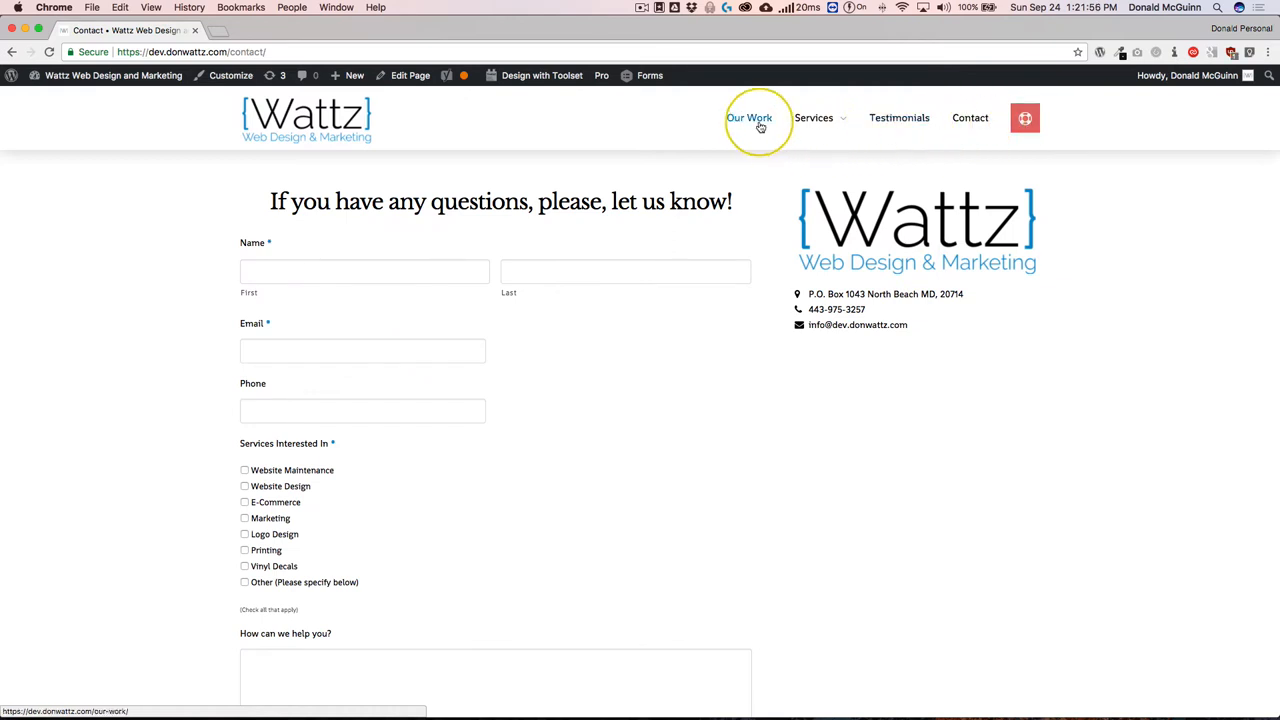
pyautogui.click(749, 117)
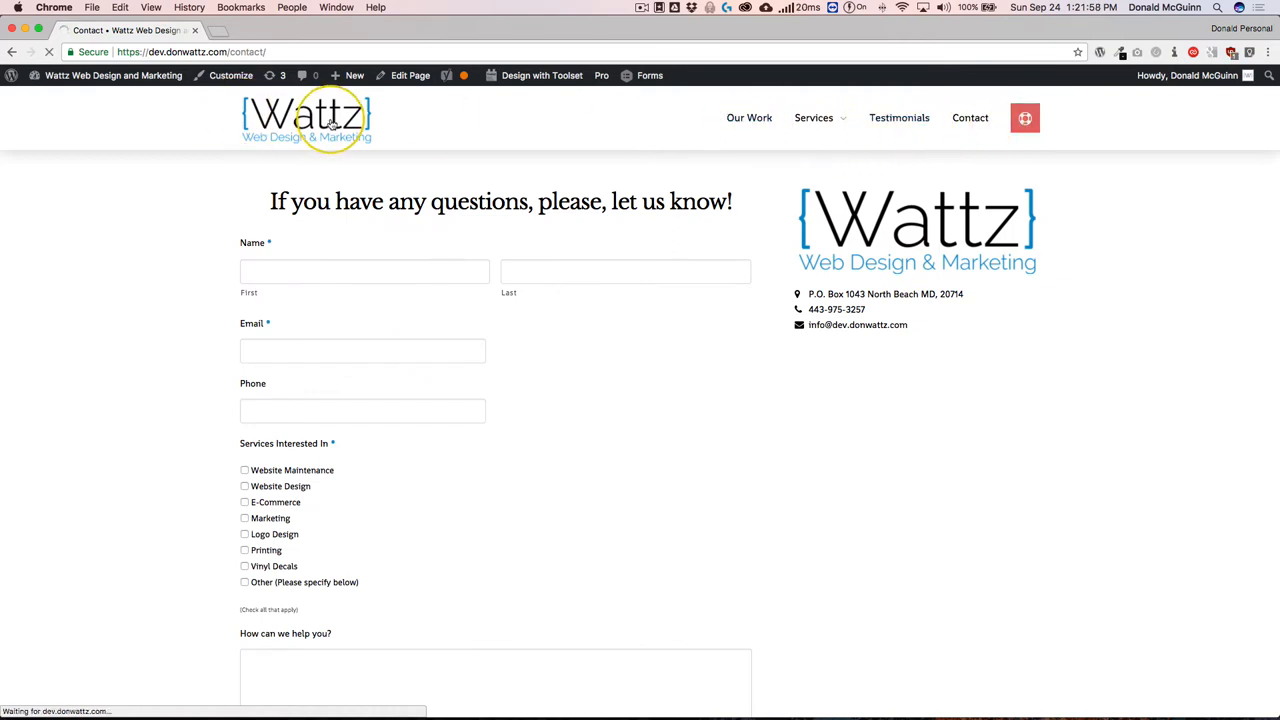
pyautogui.click(306, 118)
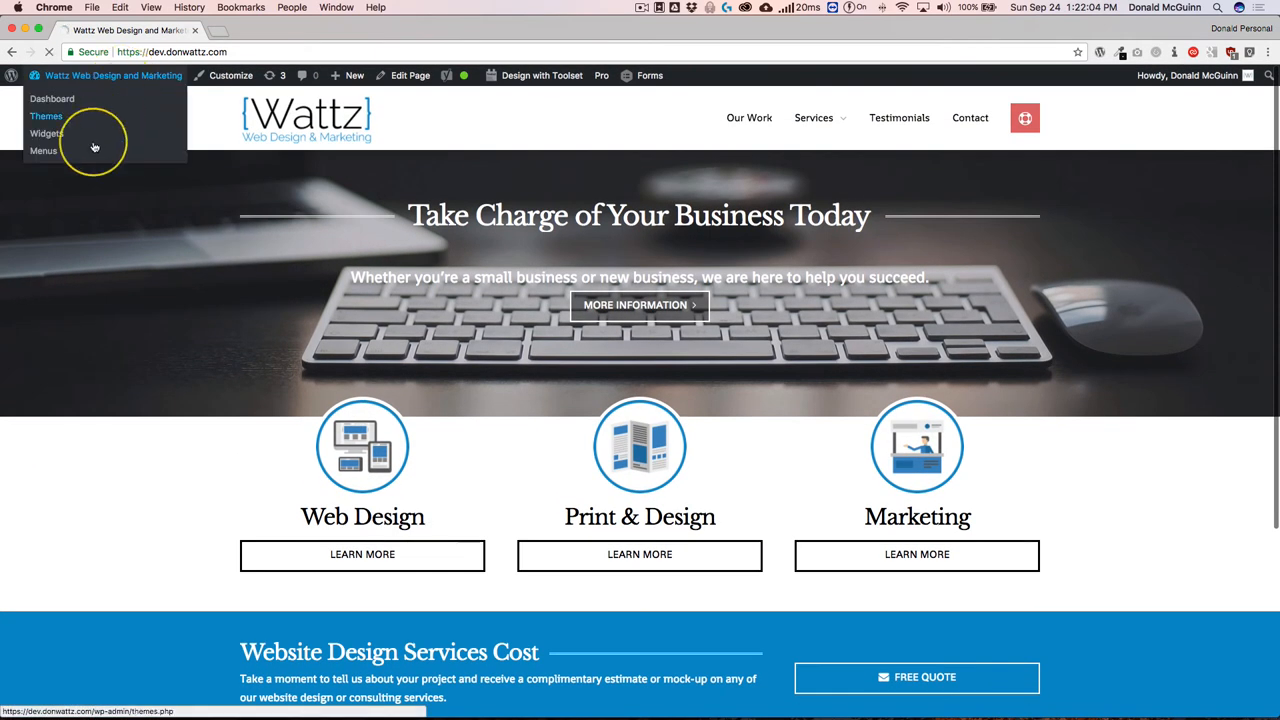
# Step: Dismiss the Pro congratulations notice and confirm Pro Overview shows installed version 1.2.0-RC1
pyautogui.click(52, 98)
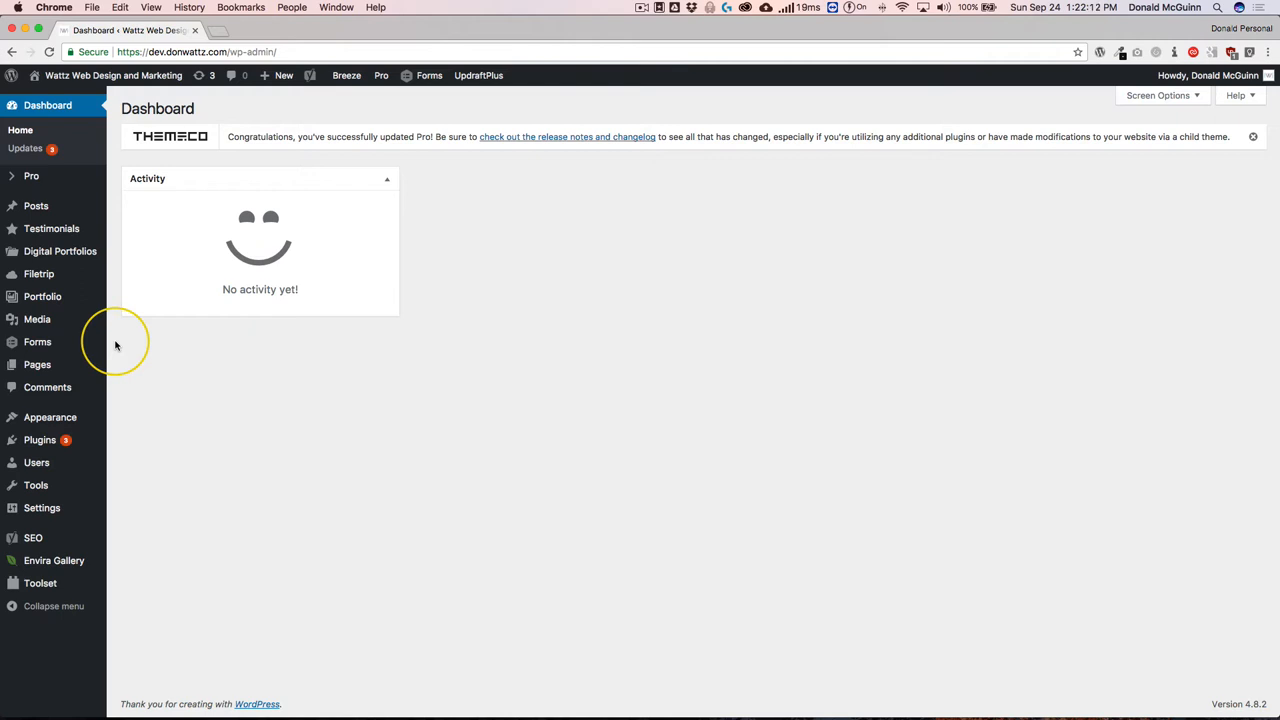
pyautogui.moveTo(113, 348)
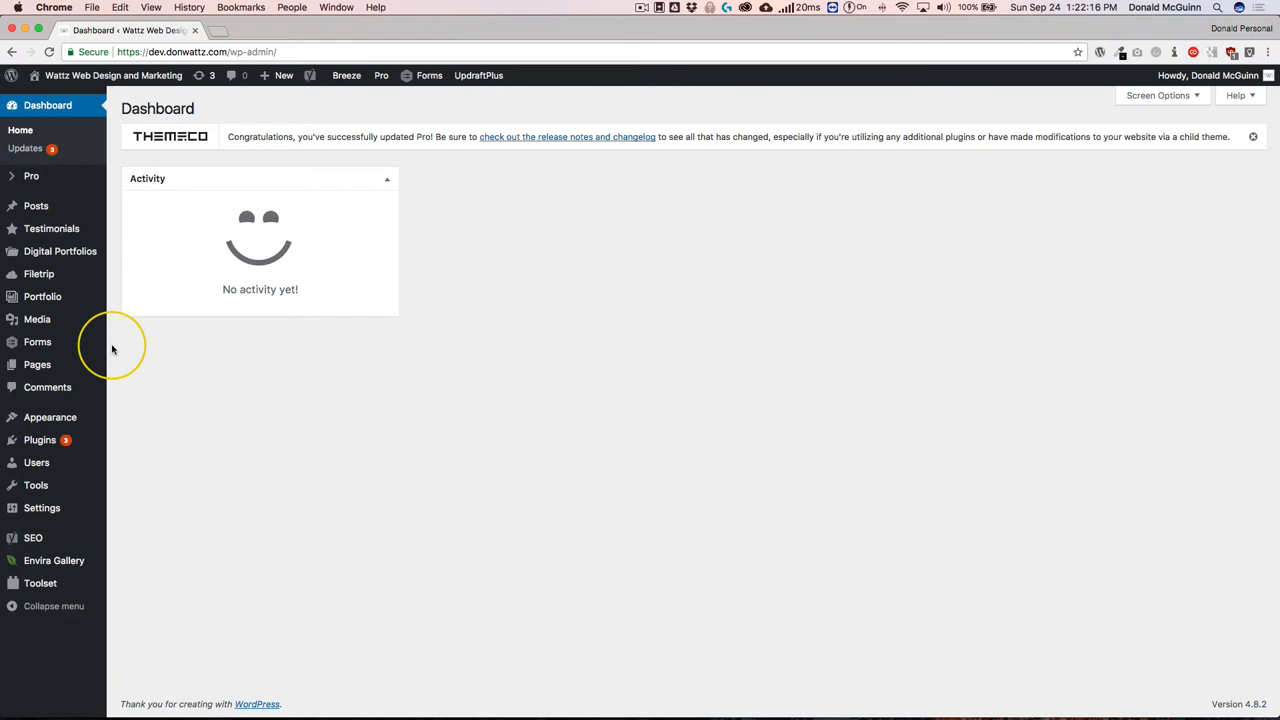
pyautogui.click(1252, 137)
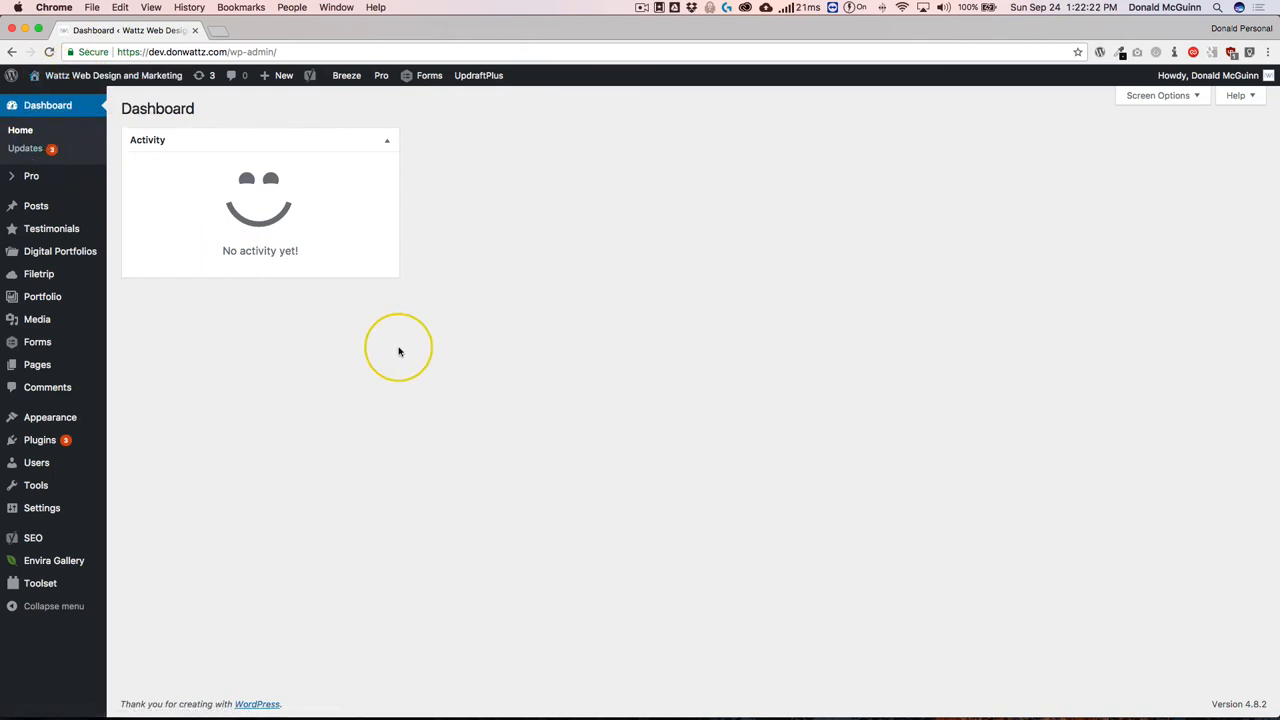
pyautogui.moveTo(150, 257)
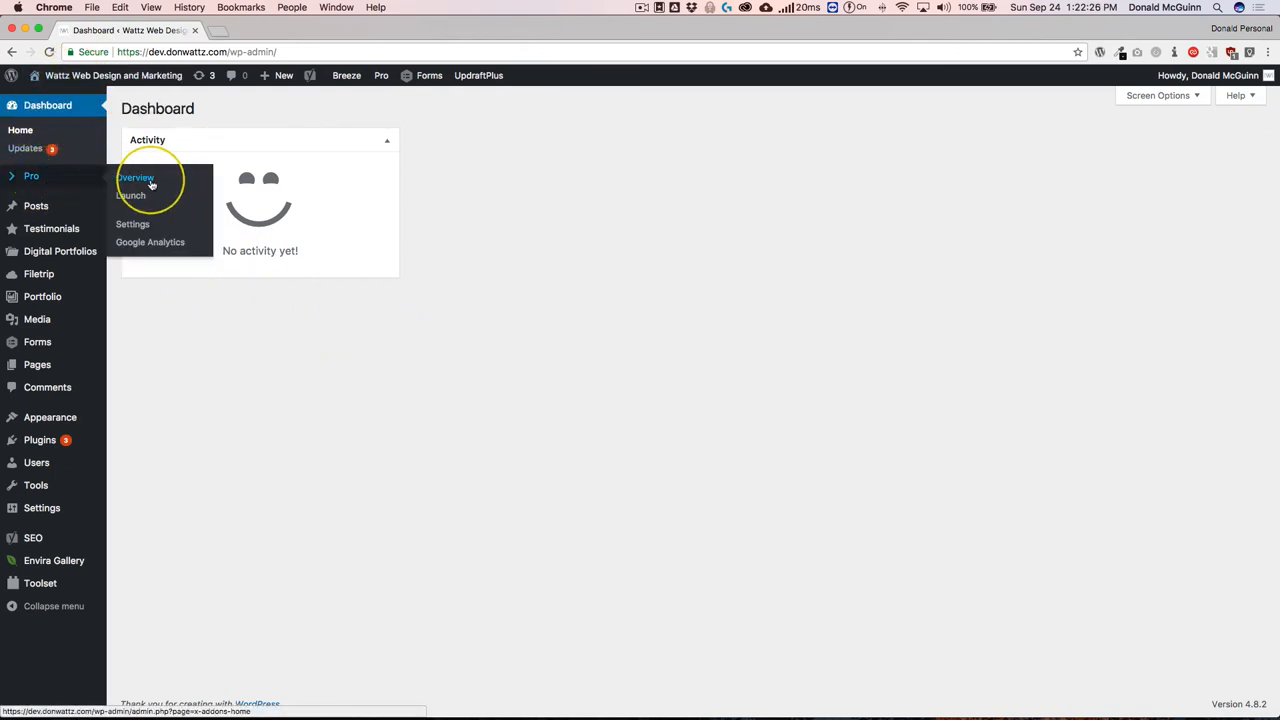
pyautogui.click(136, 177)
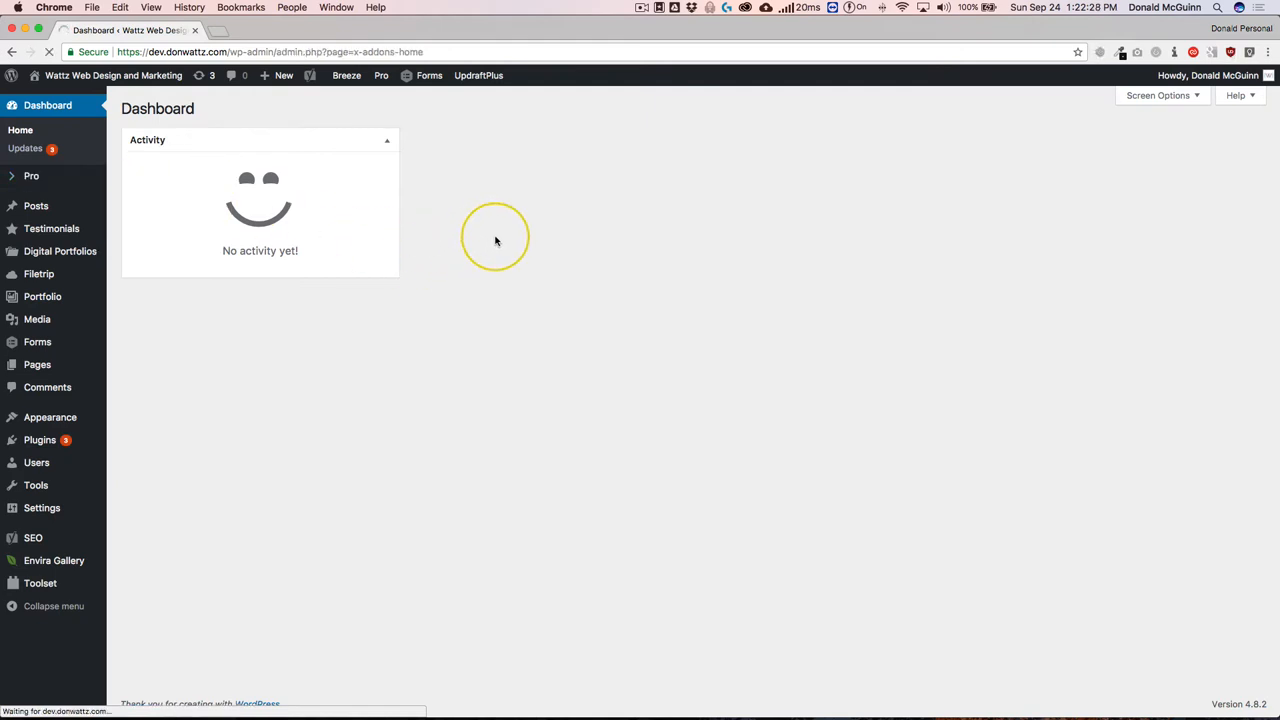
pyautogui.click(31, 175)
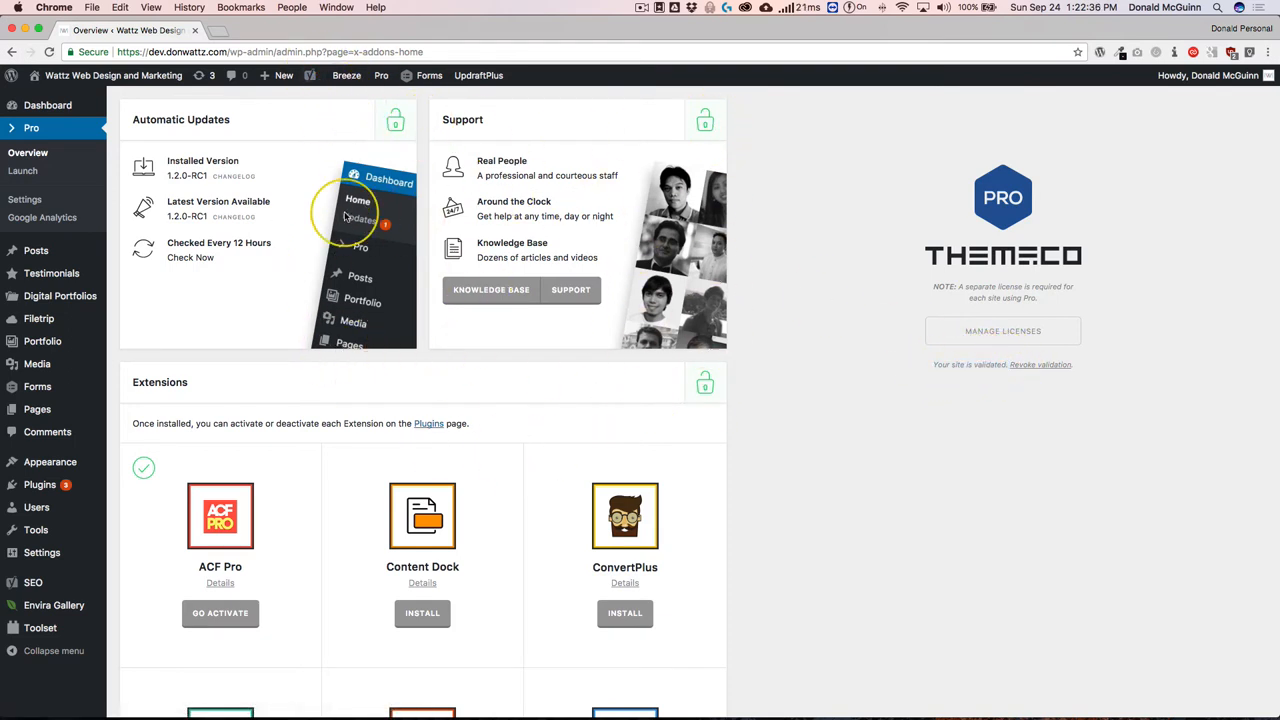
pyautogui.moveTo(470, 330)
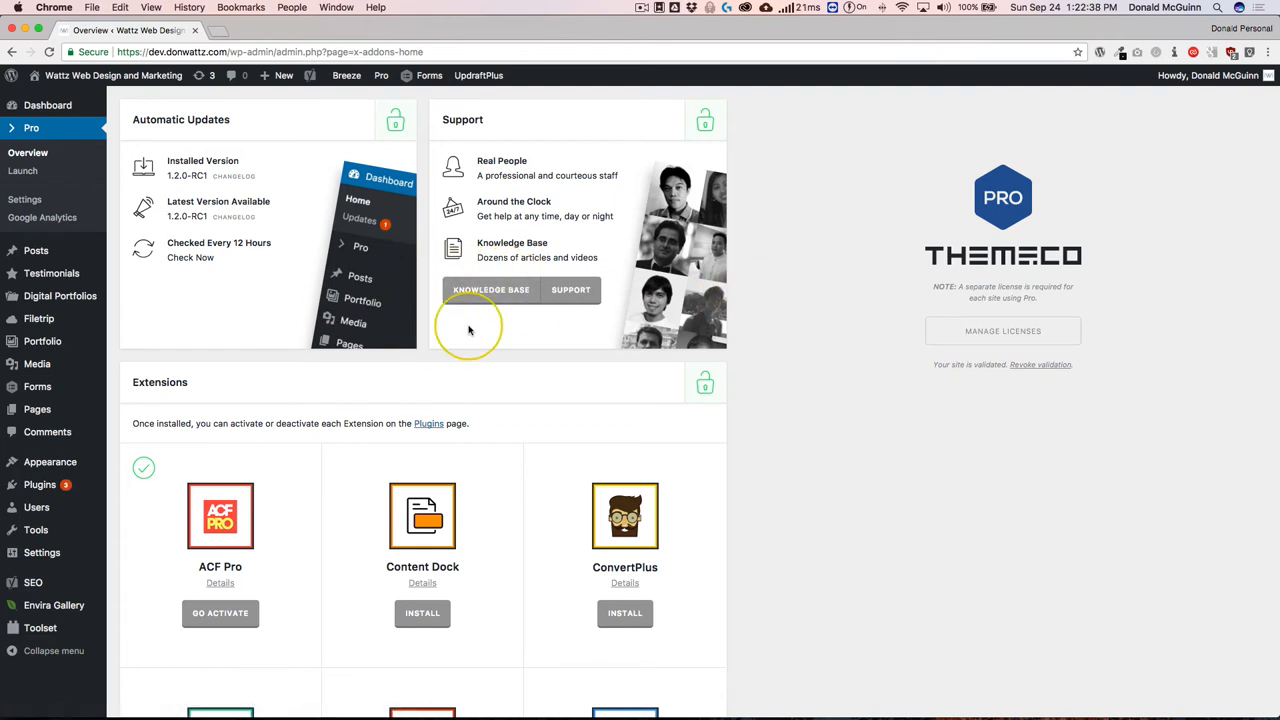
pyautogui.moveTo(475, 321)
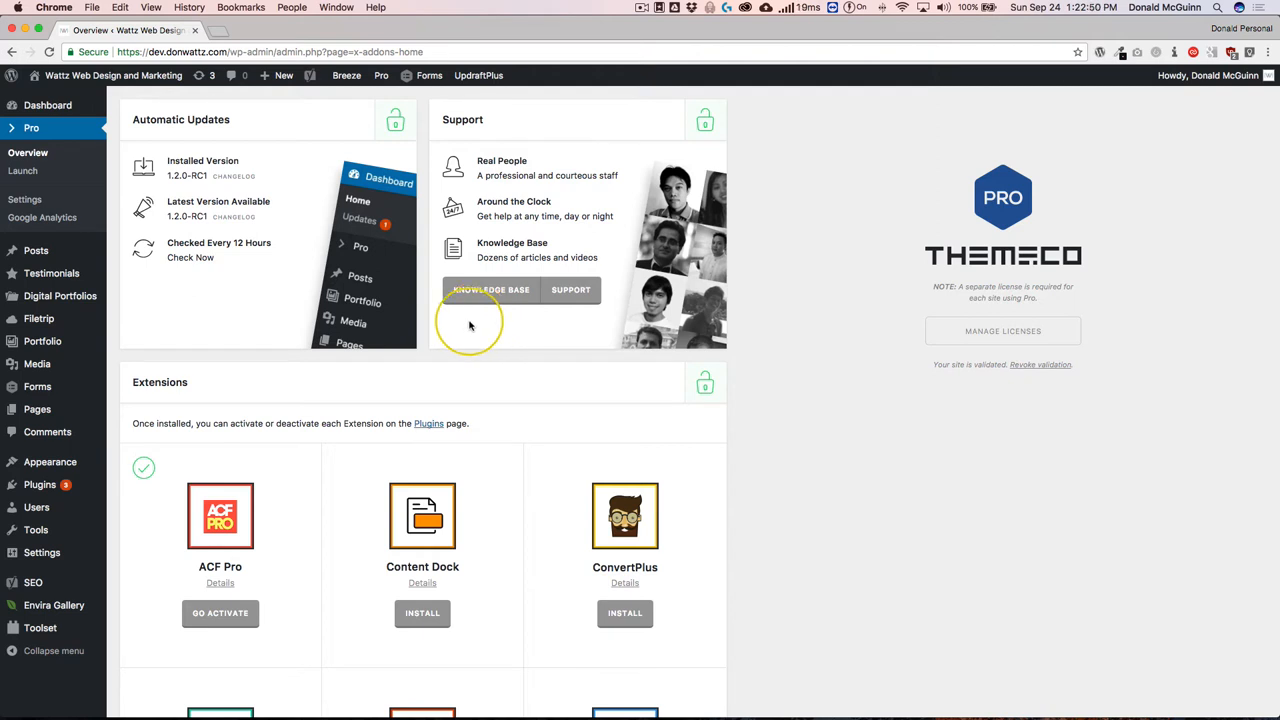
pyautogui.moveTo(808, 270)
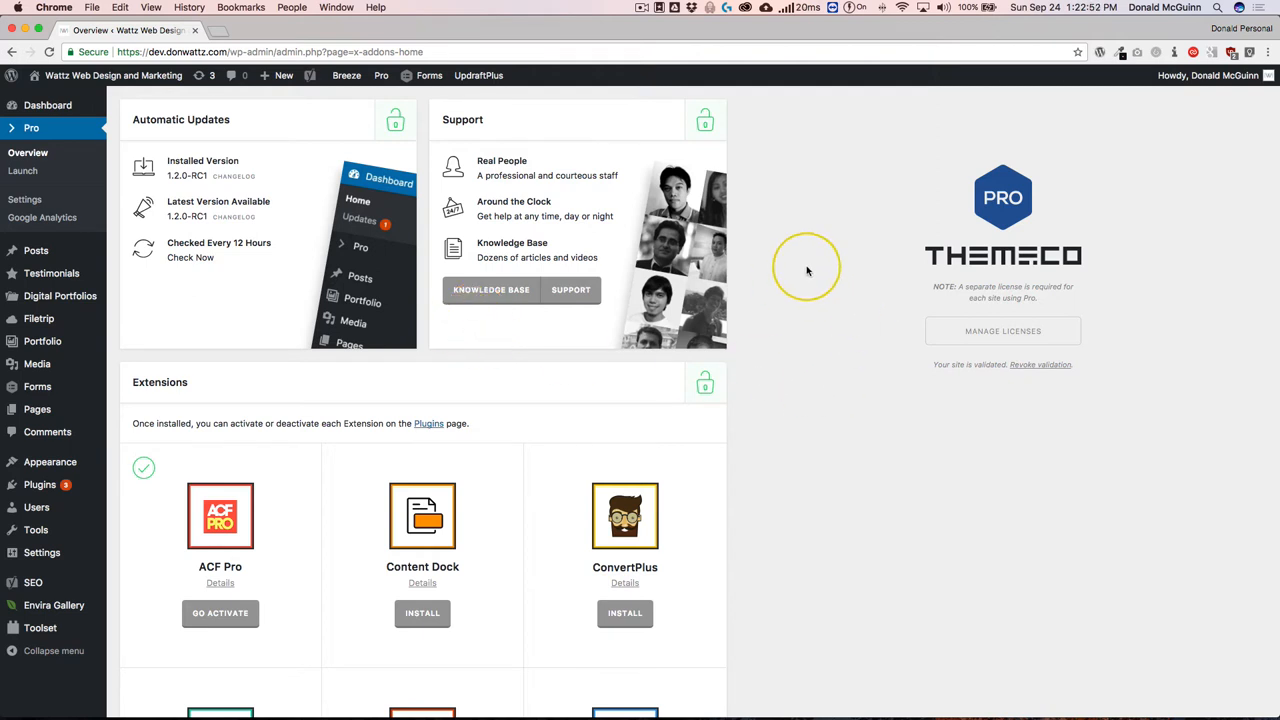
pyautogui.moveTo(800, 263)
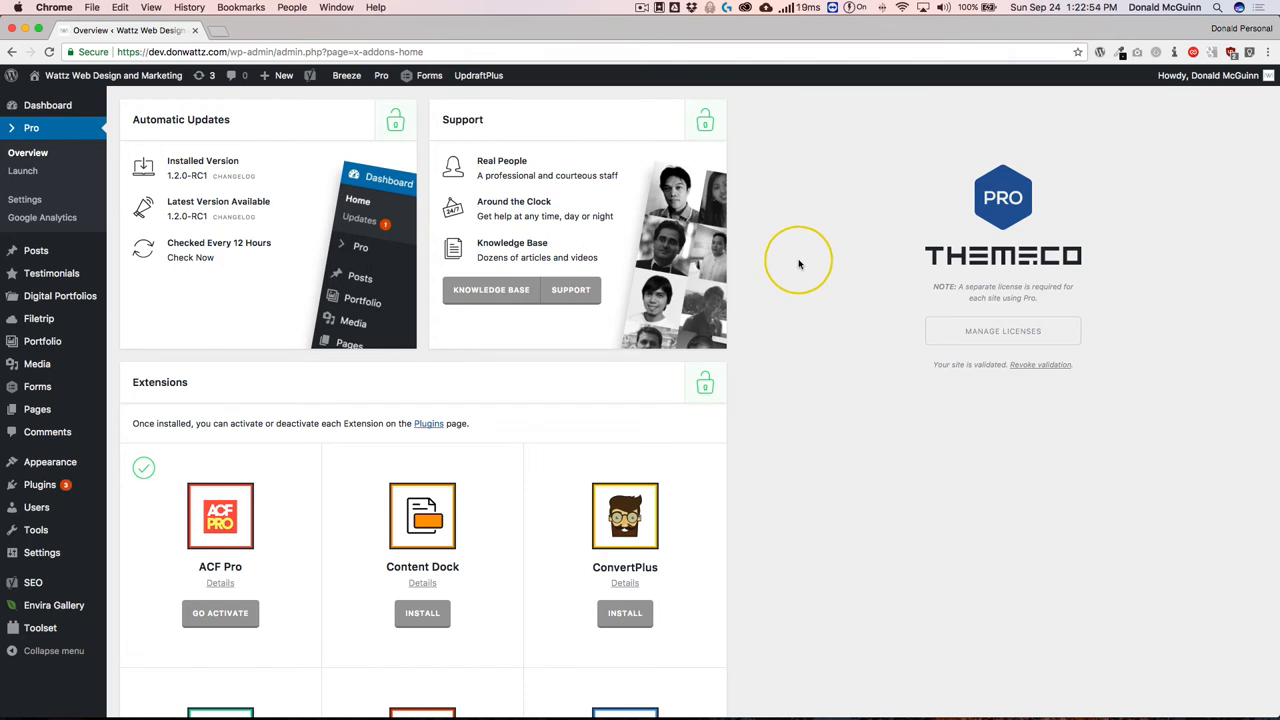
pyautogui.moveTo(385, 278)
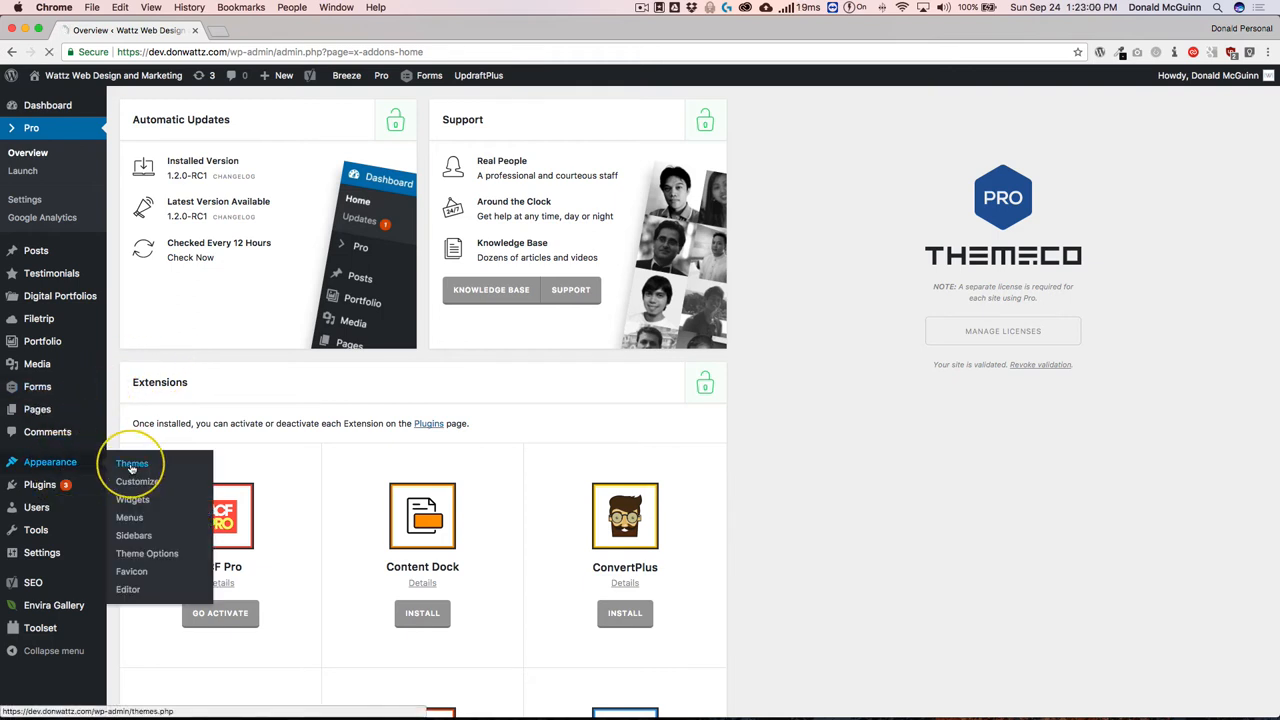
# Step: Install the Twenty Seventeen theme from Appearance > Themes > Add New
pyautogui.click(132, 463)
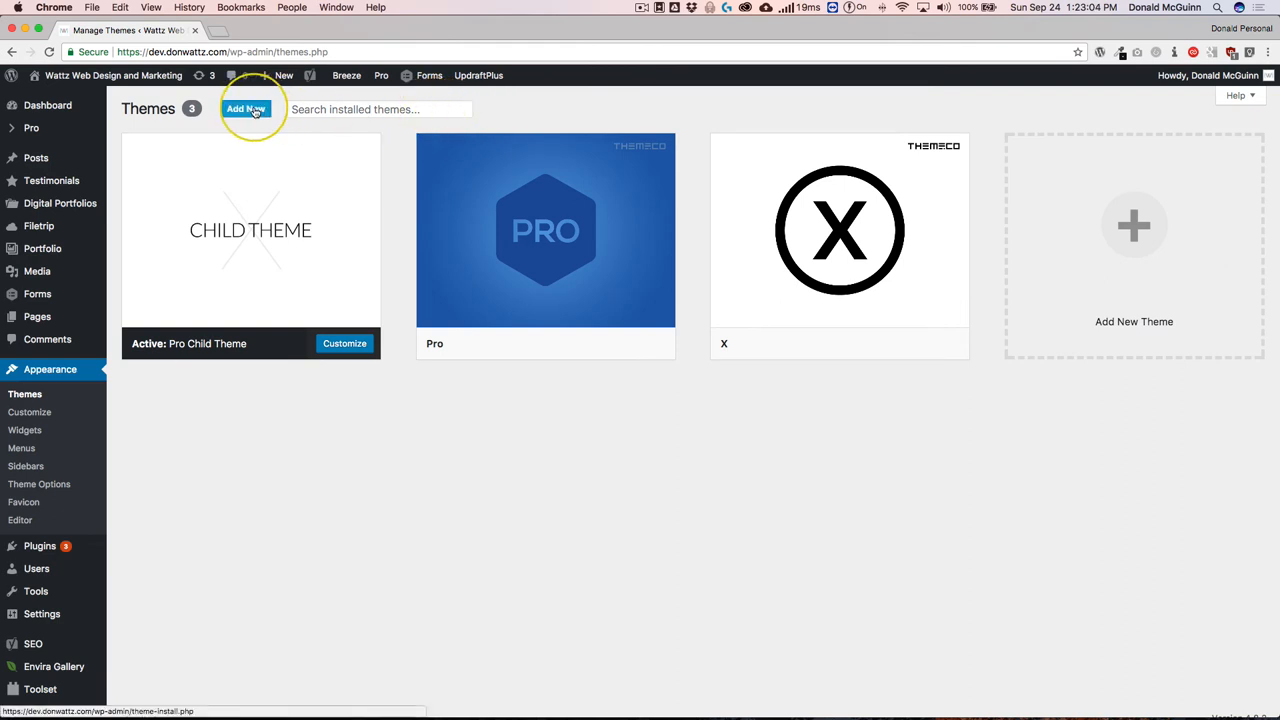
pyautogui.moveTo(707, 300)
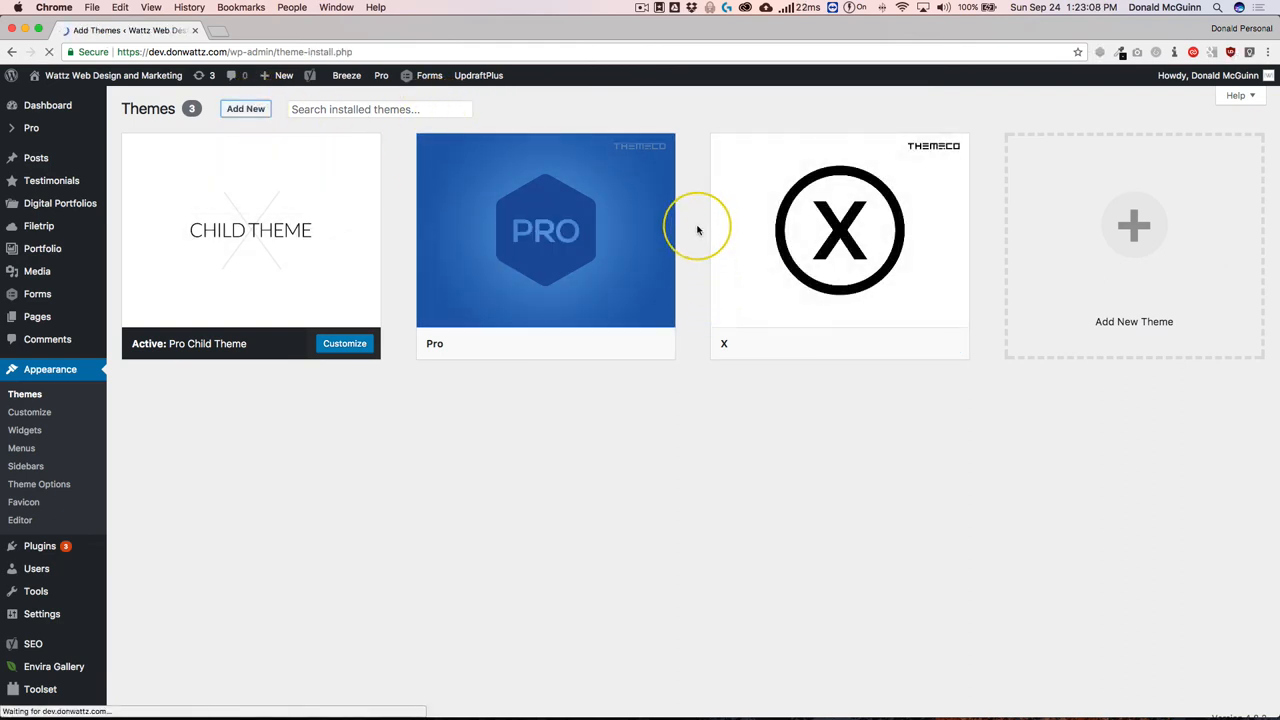
pyautogui.click(245, 108)
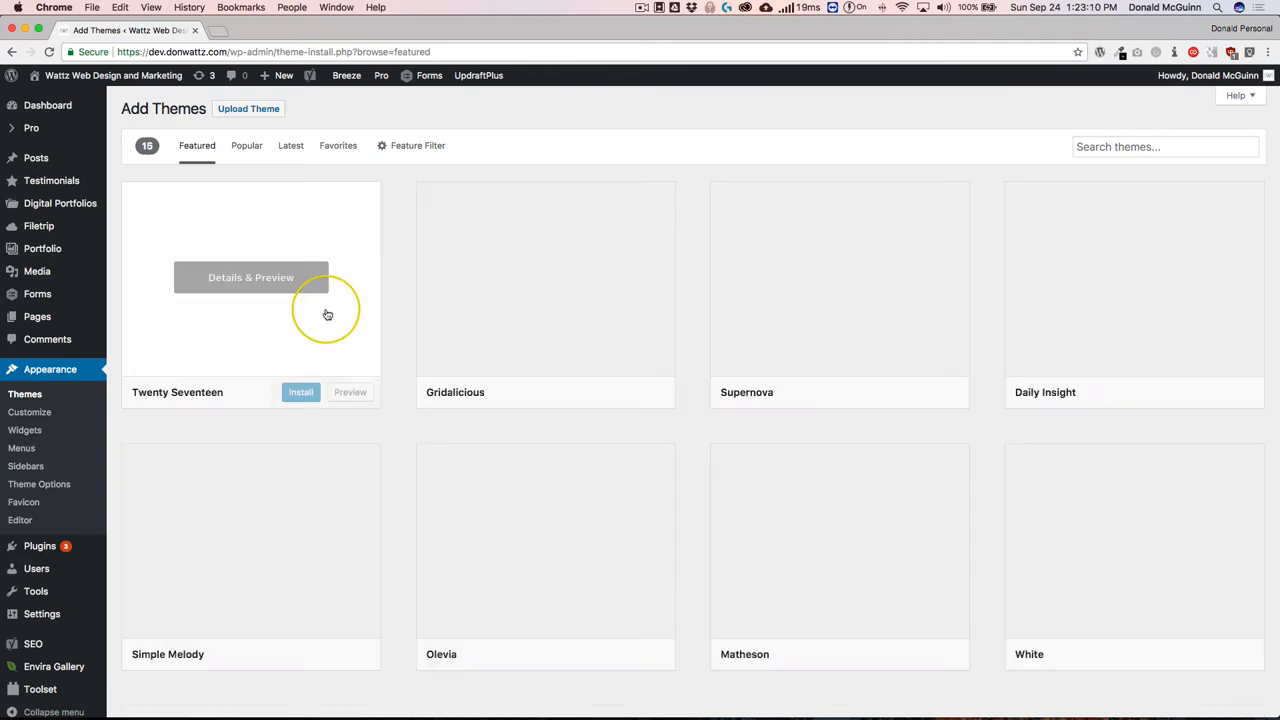
pyautogui.click(300, 391)
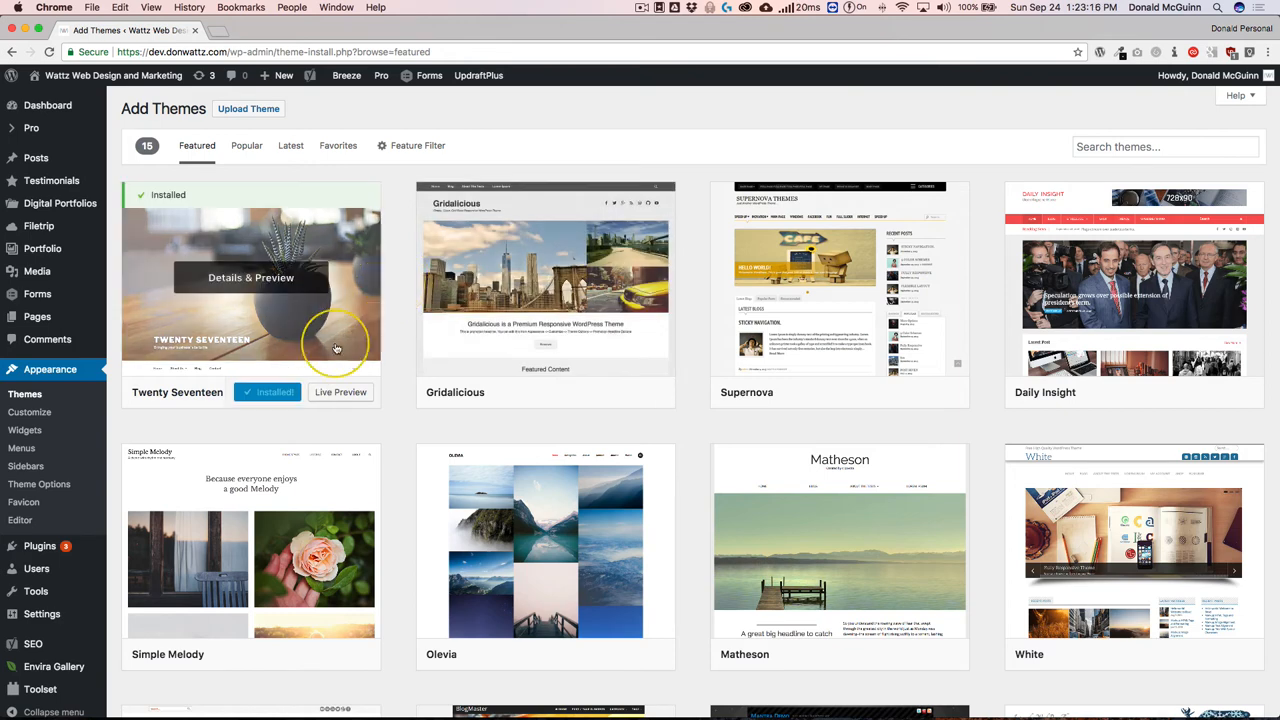
# Step: Activate Twenty Seventeen as the site's theme
pyautogui.click(267, 391)
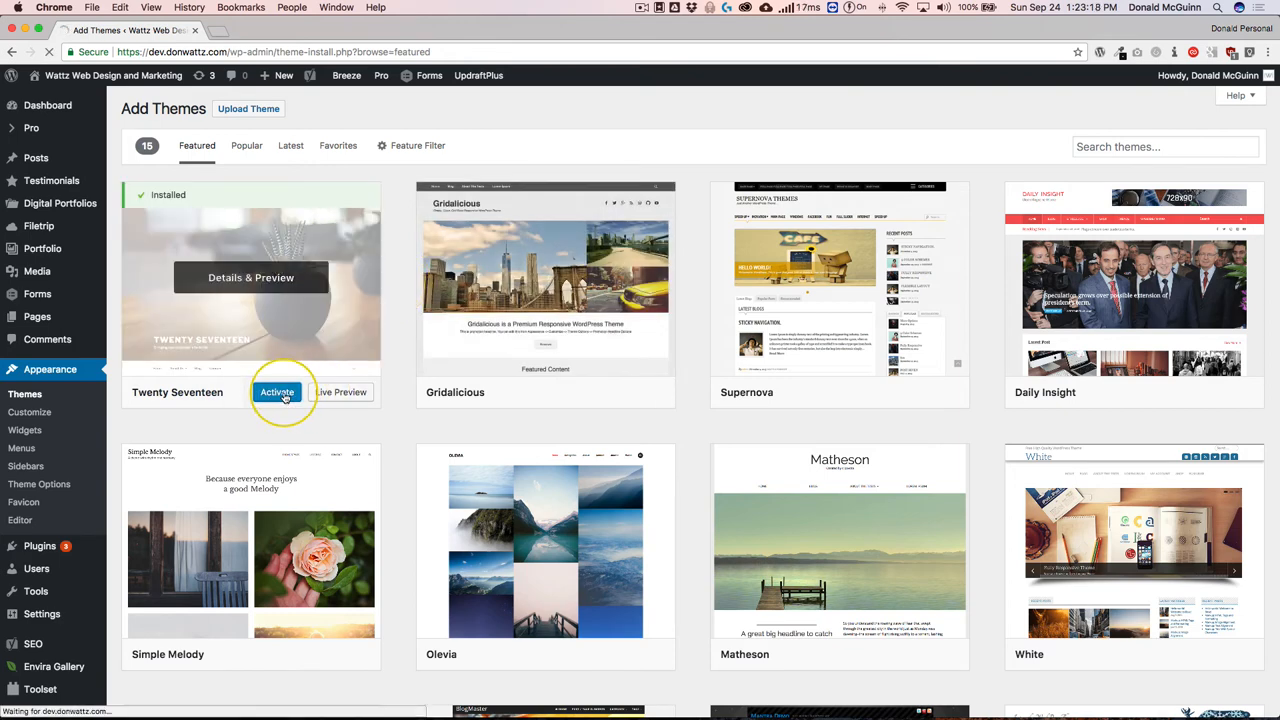
pyautogui.click(277, 392)
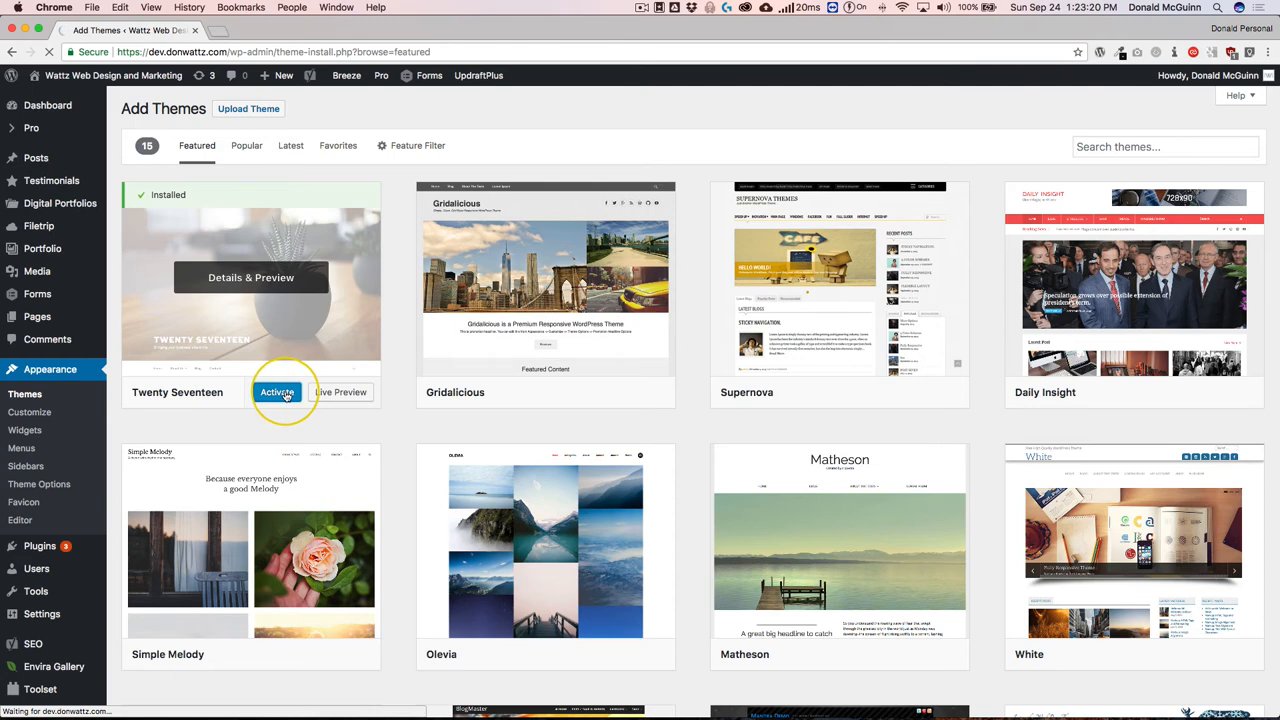
pyautogui.click(277, 391)
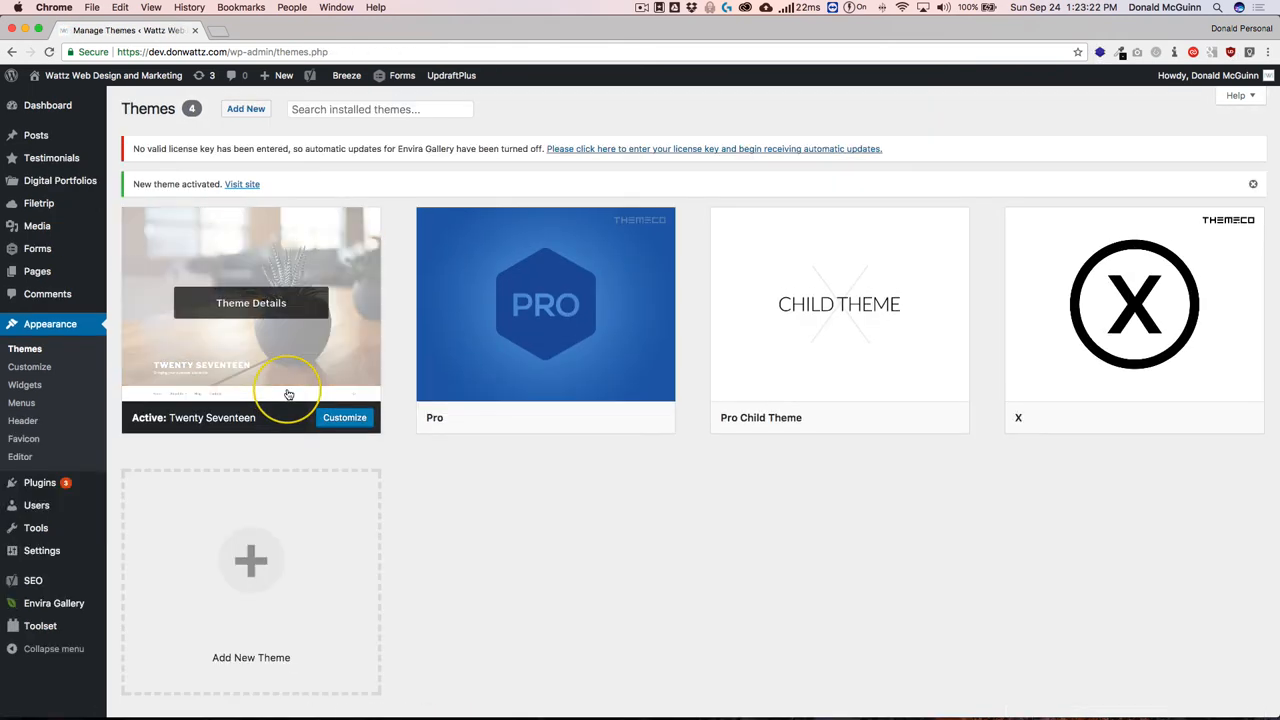
pyautogui.moveTo(505, 335)
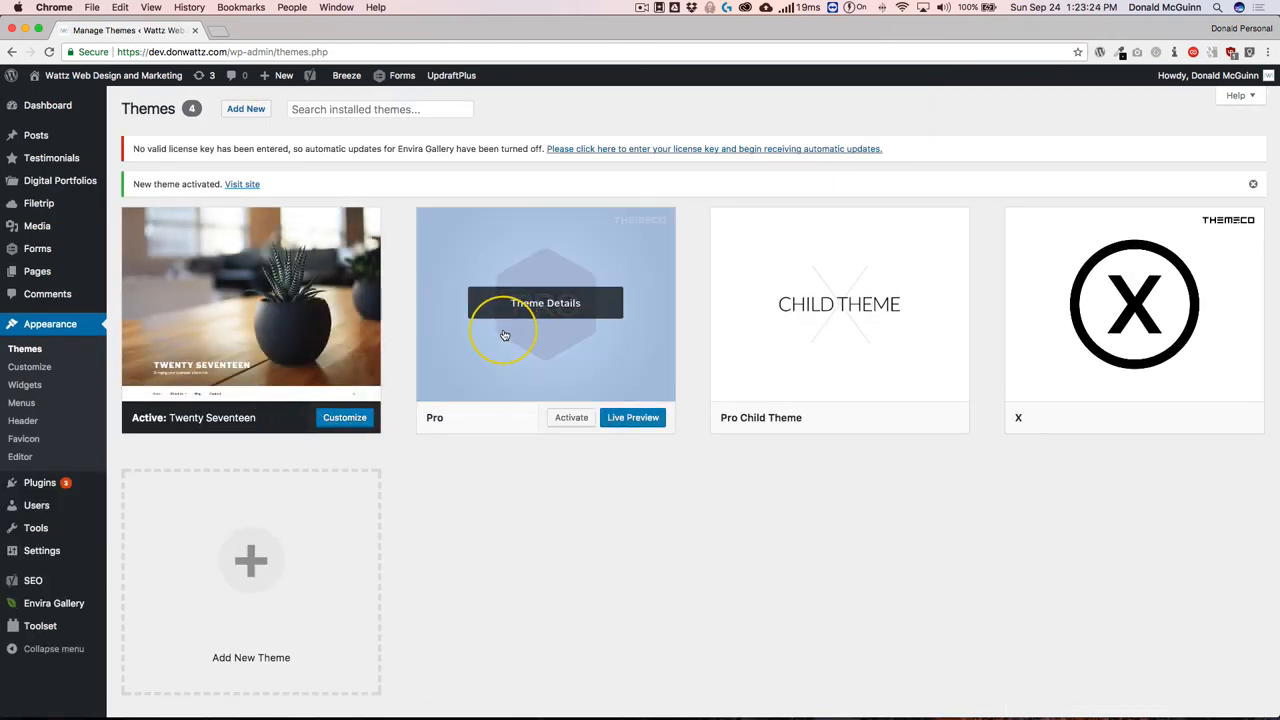
# Step: Delete the Pro parent theme from its Theme Details and confirm with OK
pyautogui.click(545, 303)
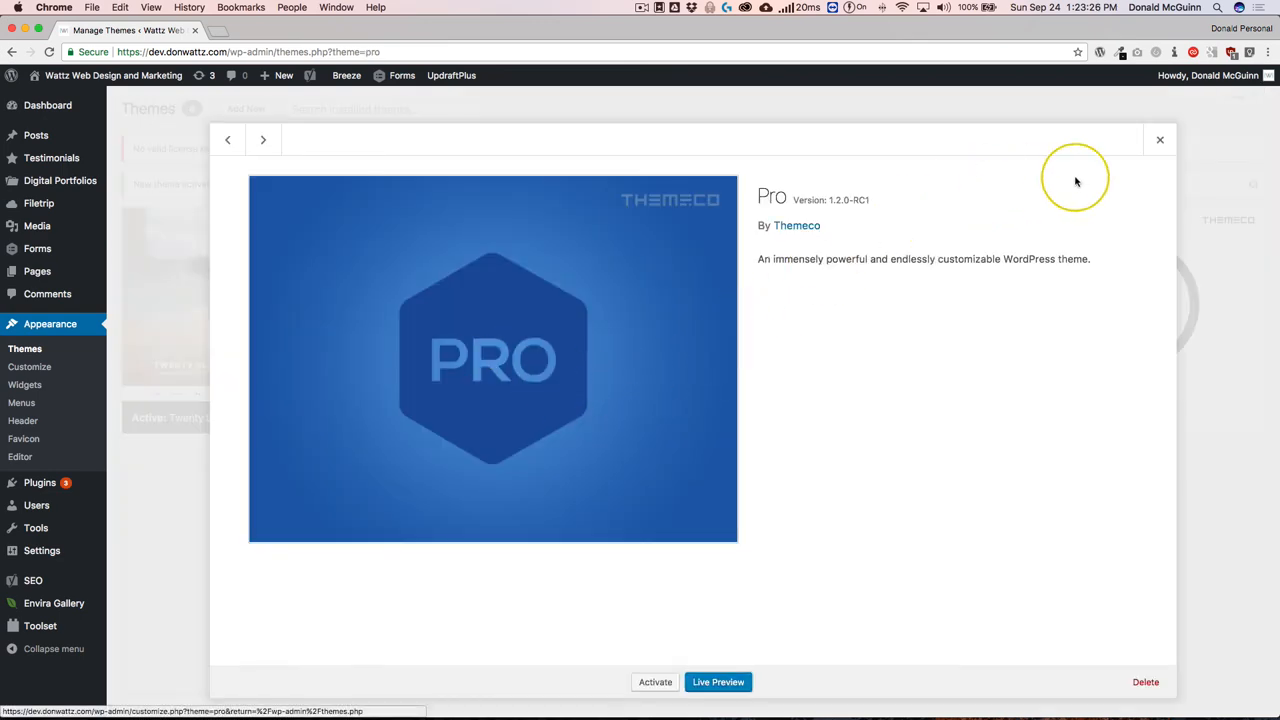
pyautogui.click(1145, 682)
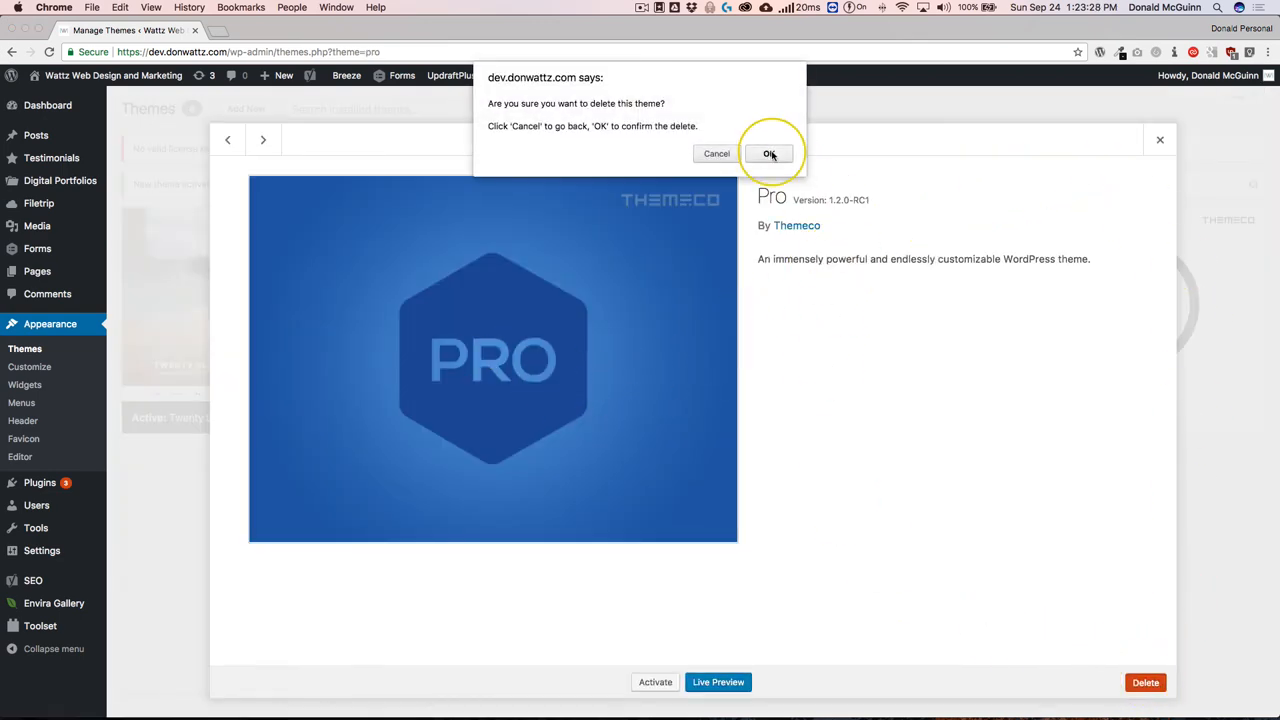
pyautogui.click(769, 153)
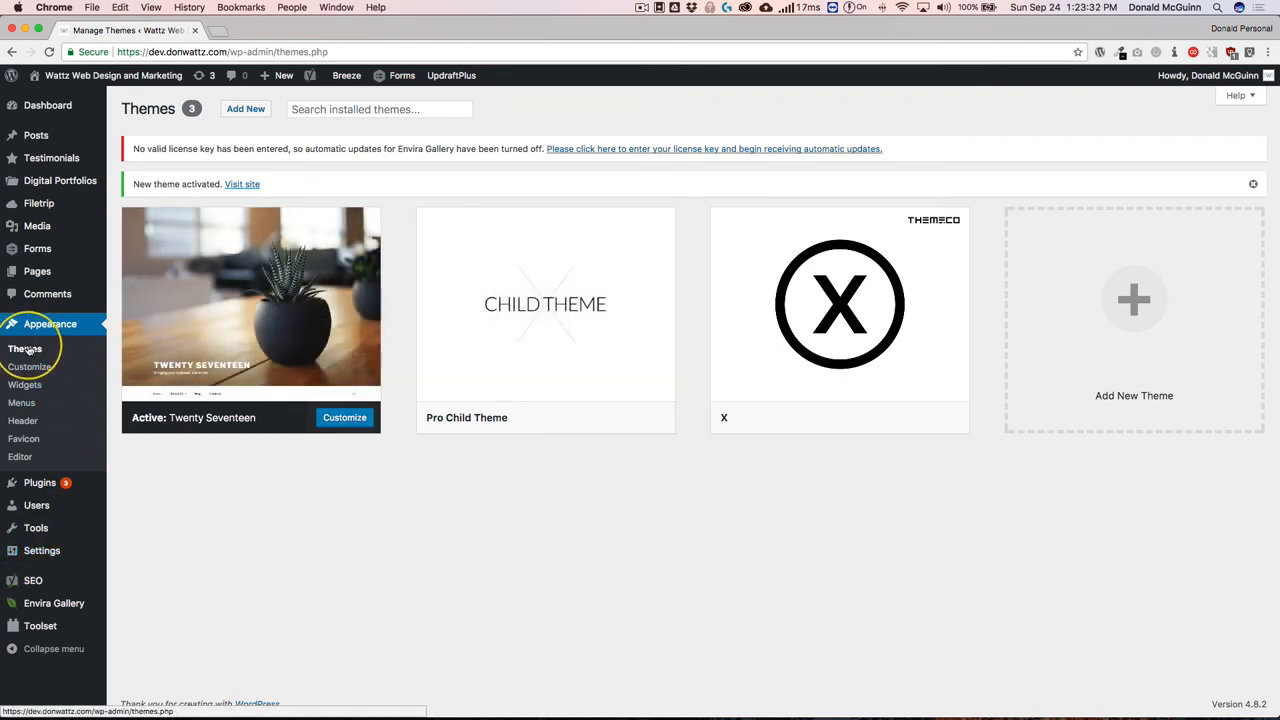
# Step: Download the pre-release pro.zip from Themeco and choose it in the Upload Theme form
pyautogui.click(245, 109)
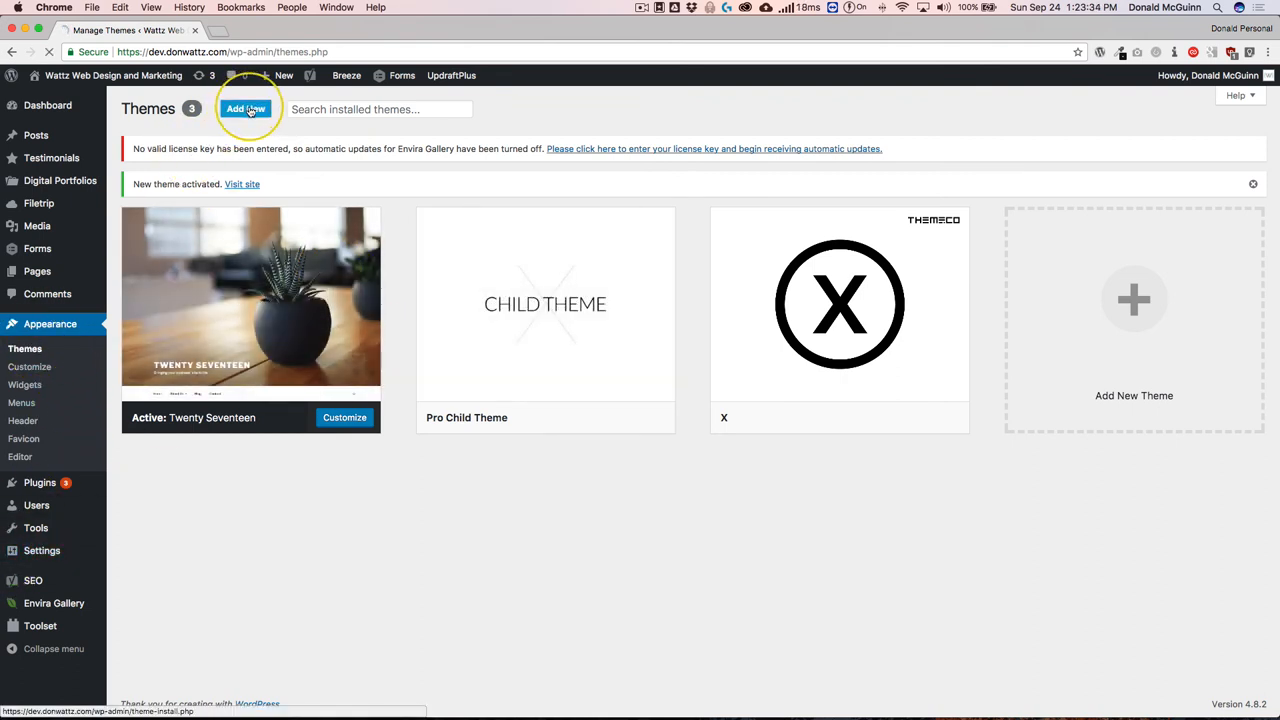
pyautogui.click(246, 108)
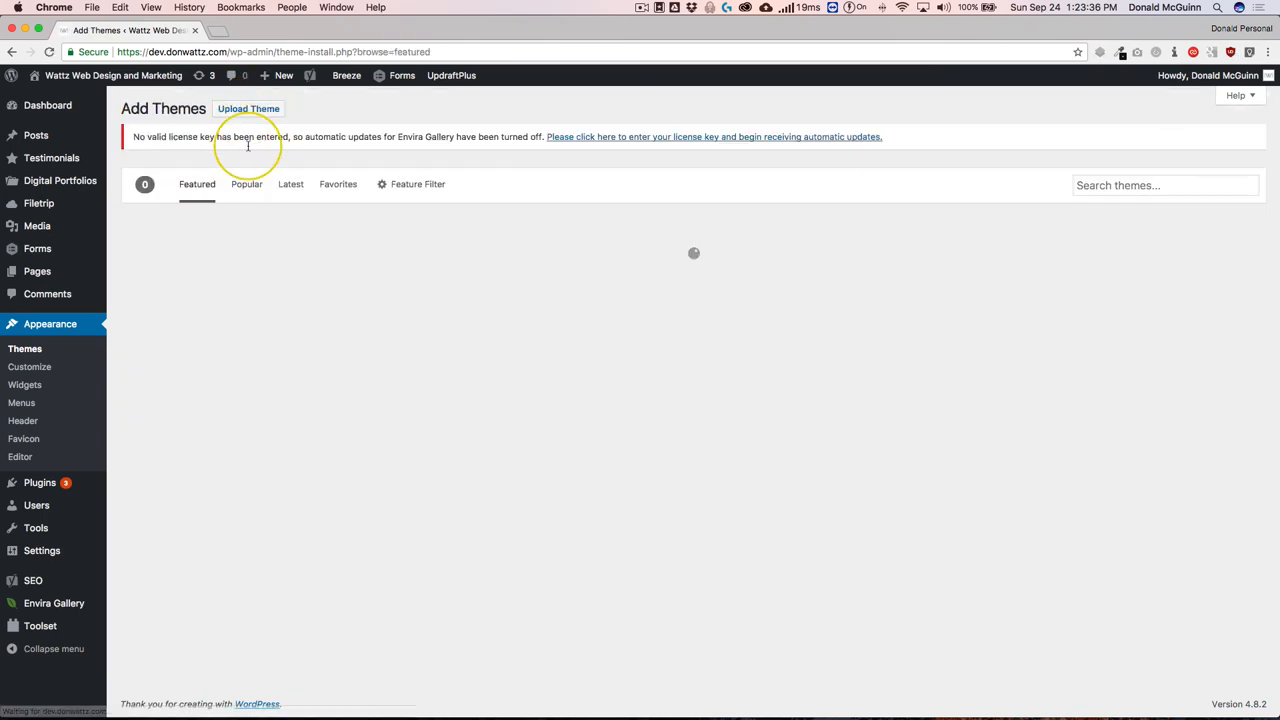
pyautogui.click(248, 108)
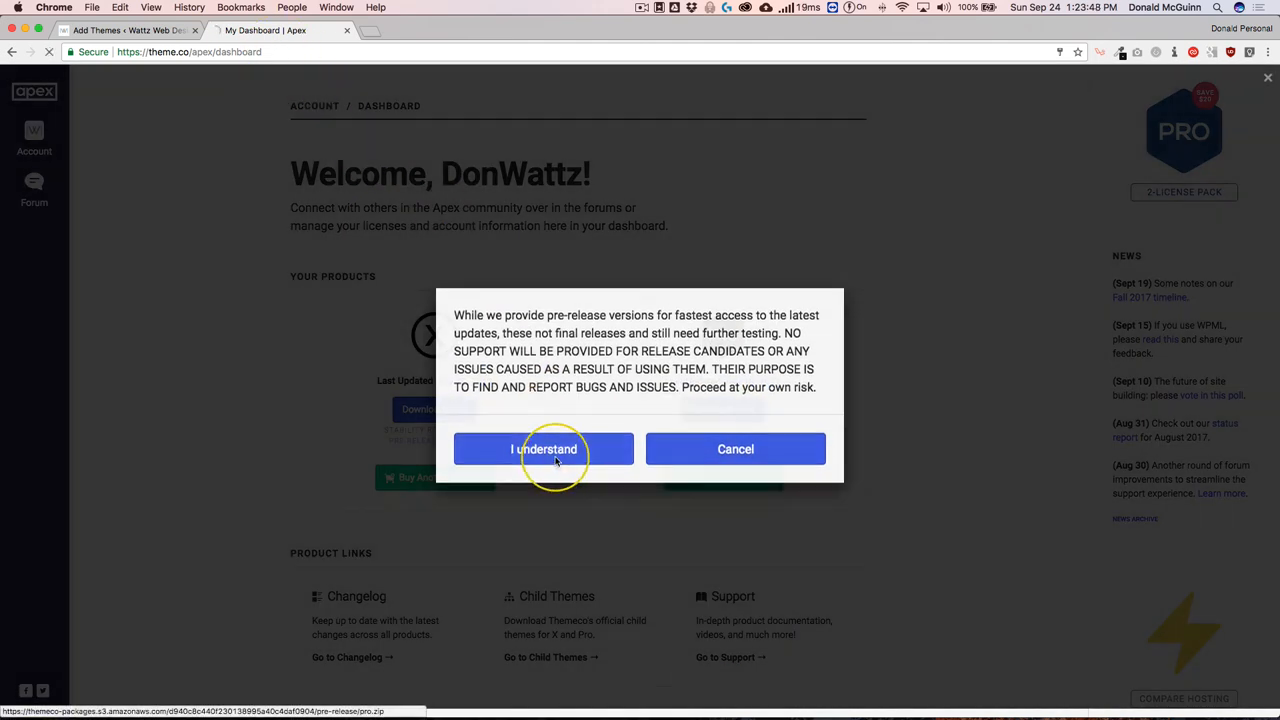
pyautogui.click(544, 449)
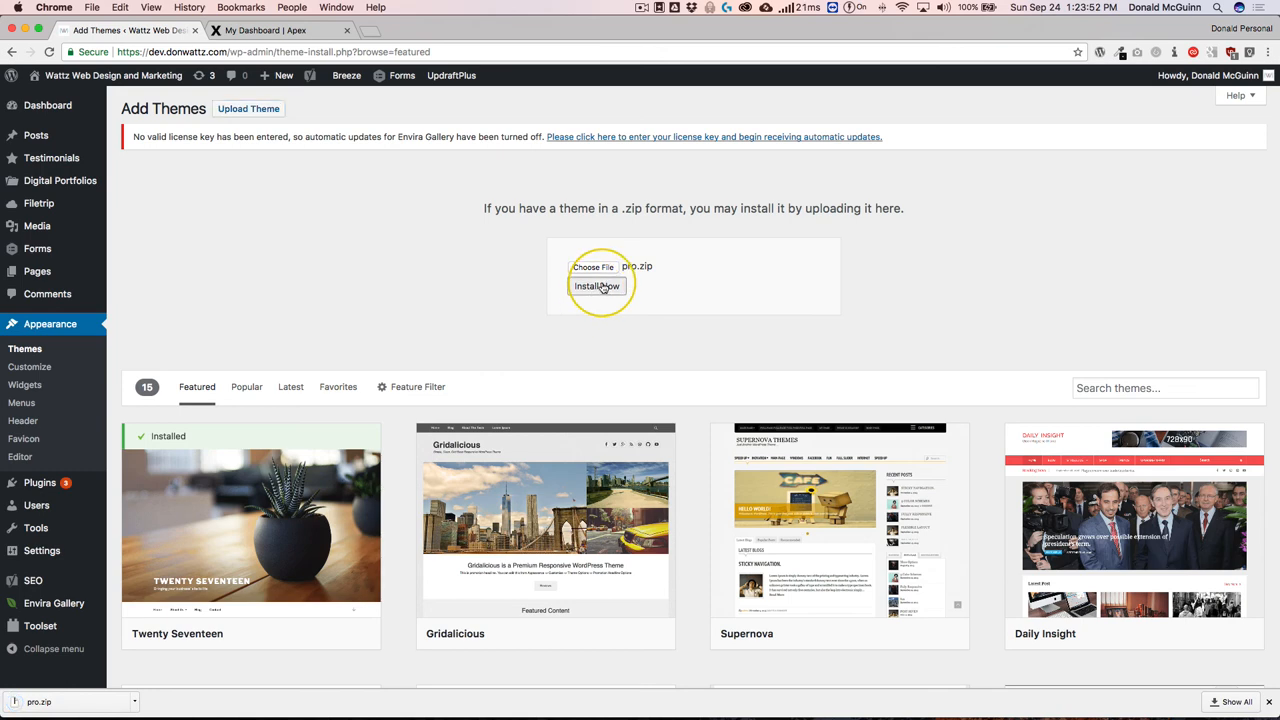
# Step: Install the uploaded pro.zip theme and activate it, opening the Pro Overview
pyautogui.click(596, 286)
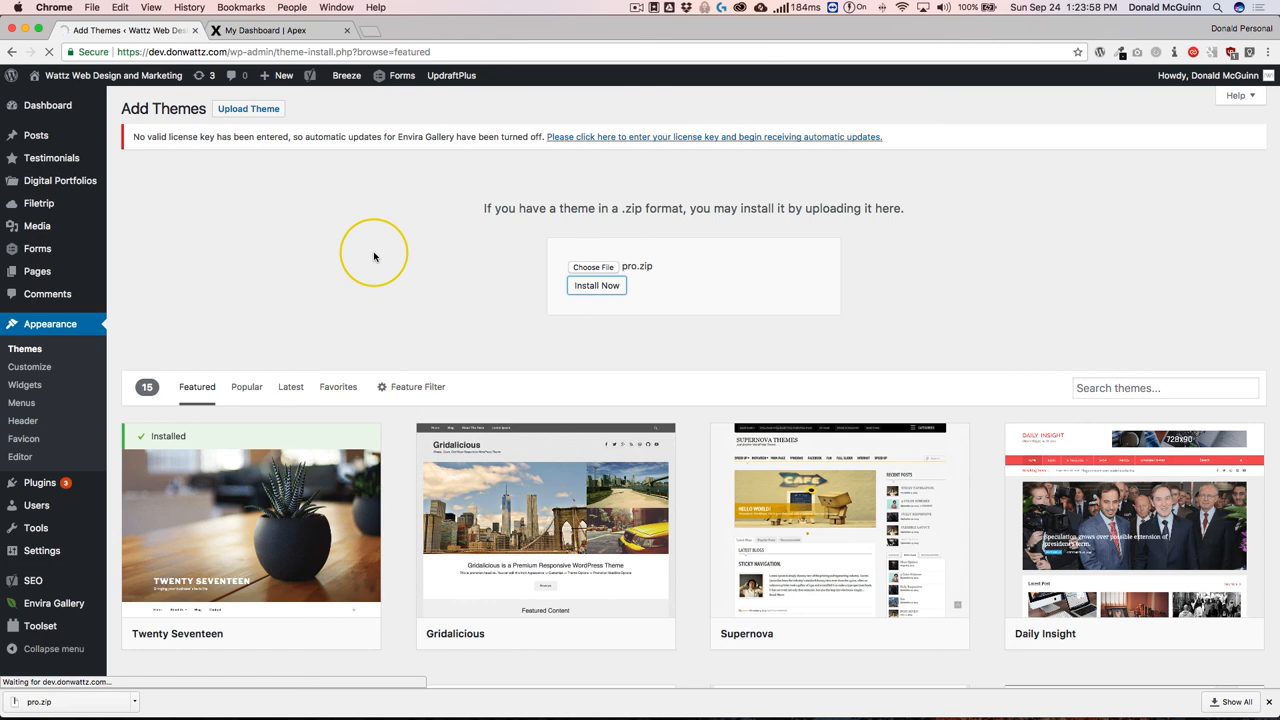
pyautogui.click(596, 285)
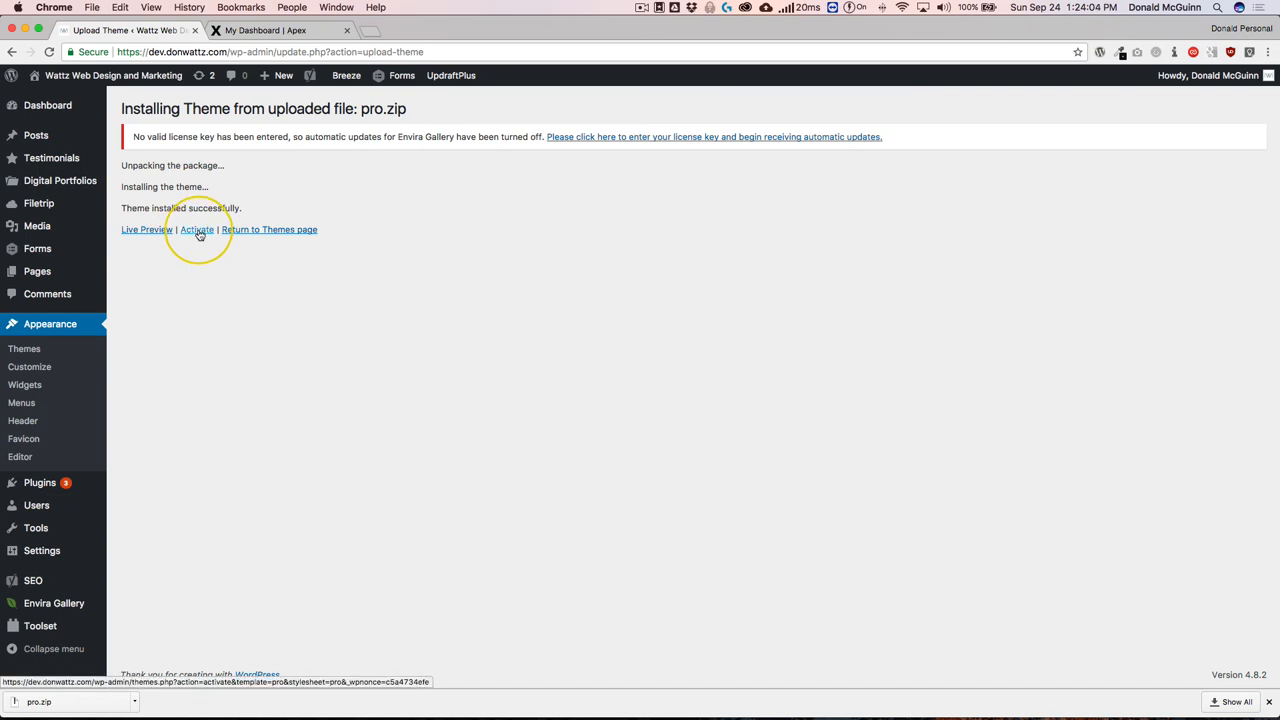
pyautogui.click(197, 229)
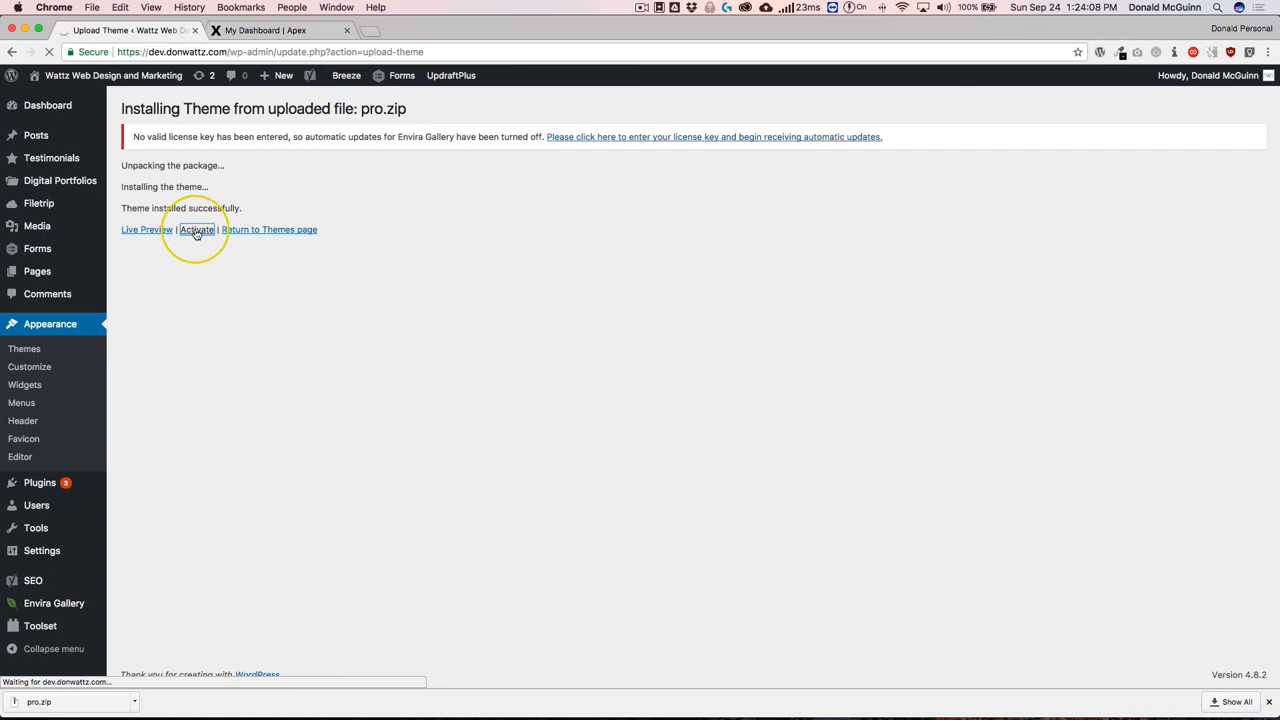
pyautogui.click(197, 229)
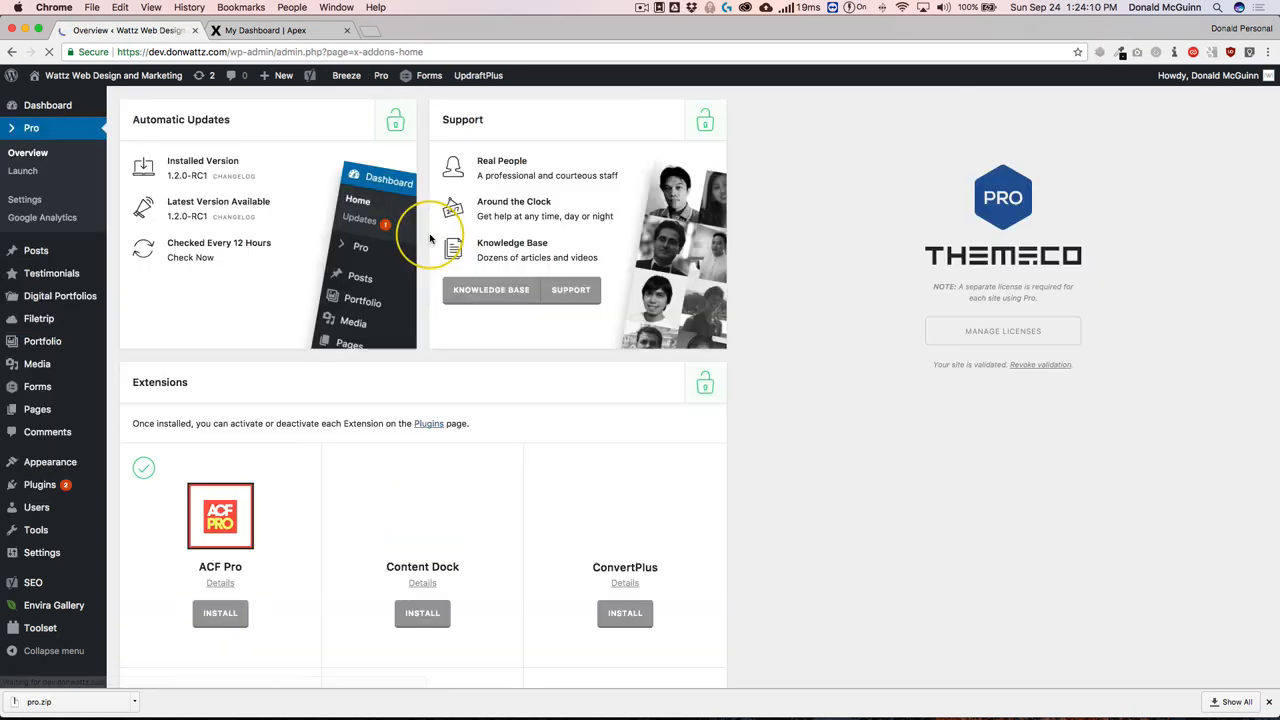